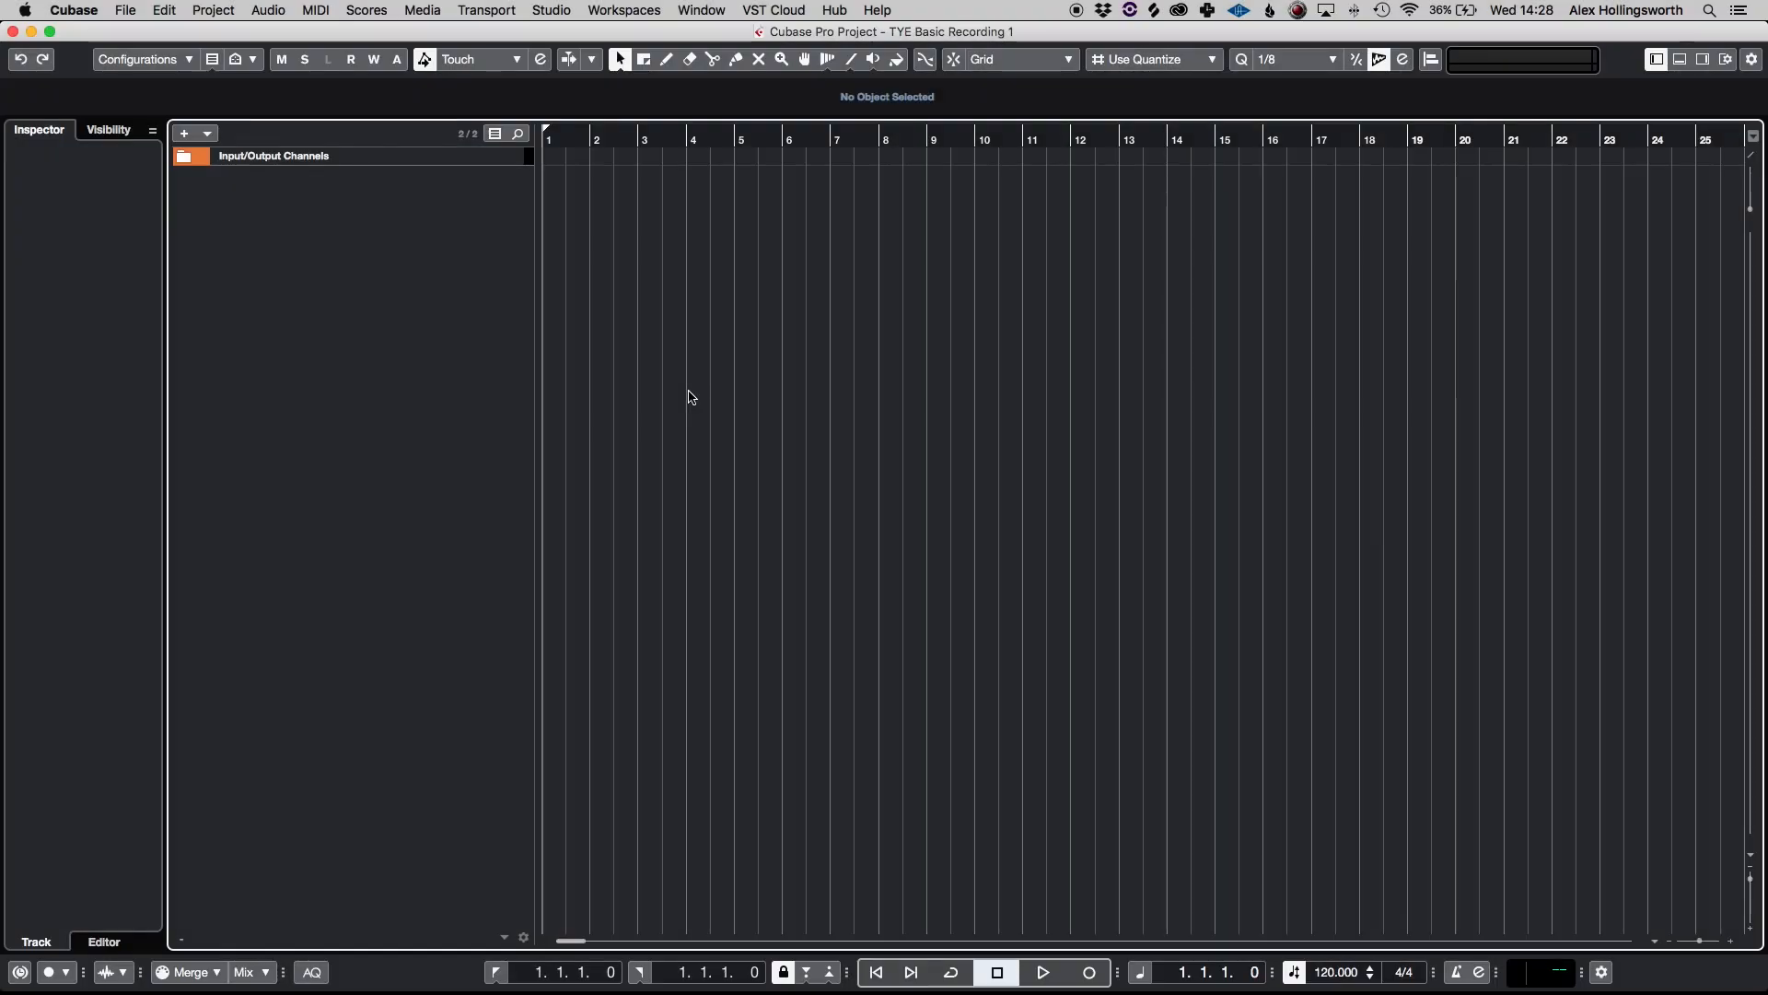
{"action": "mouse_move", "coordinate": [889, 343]}
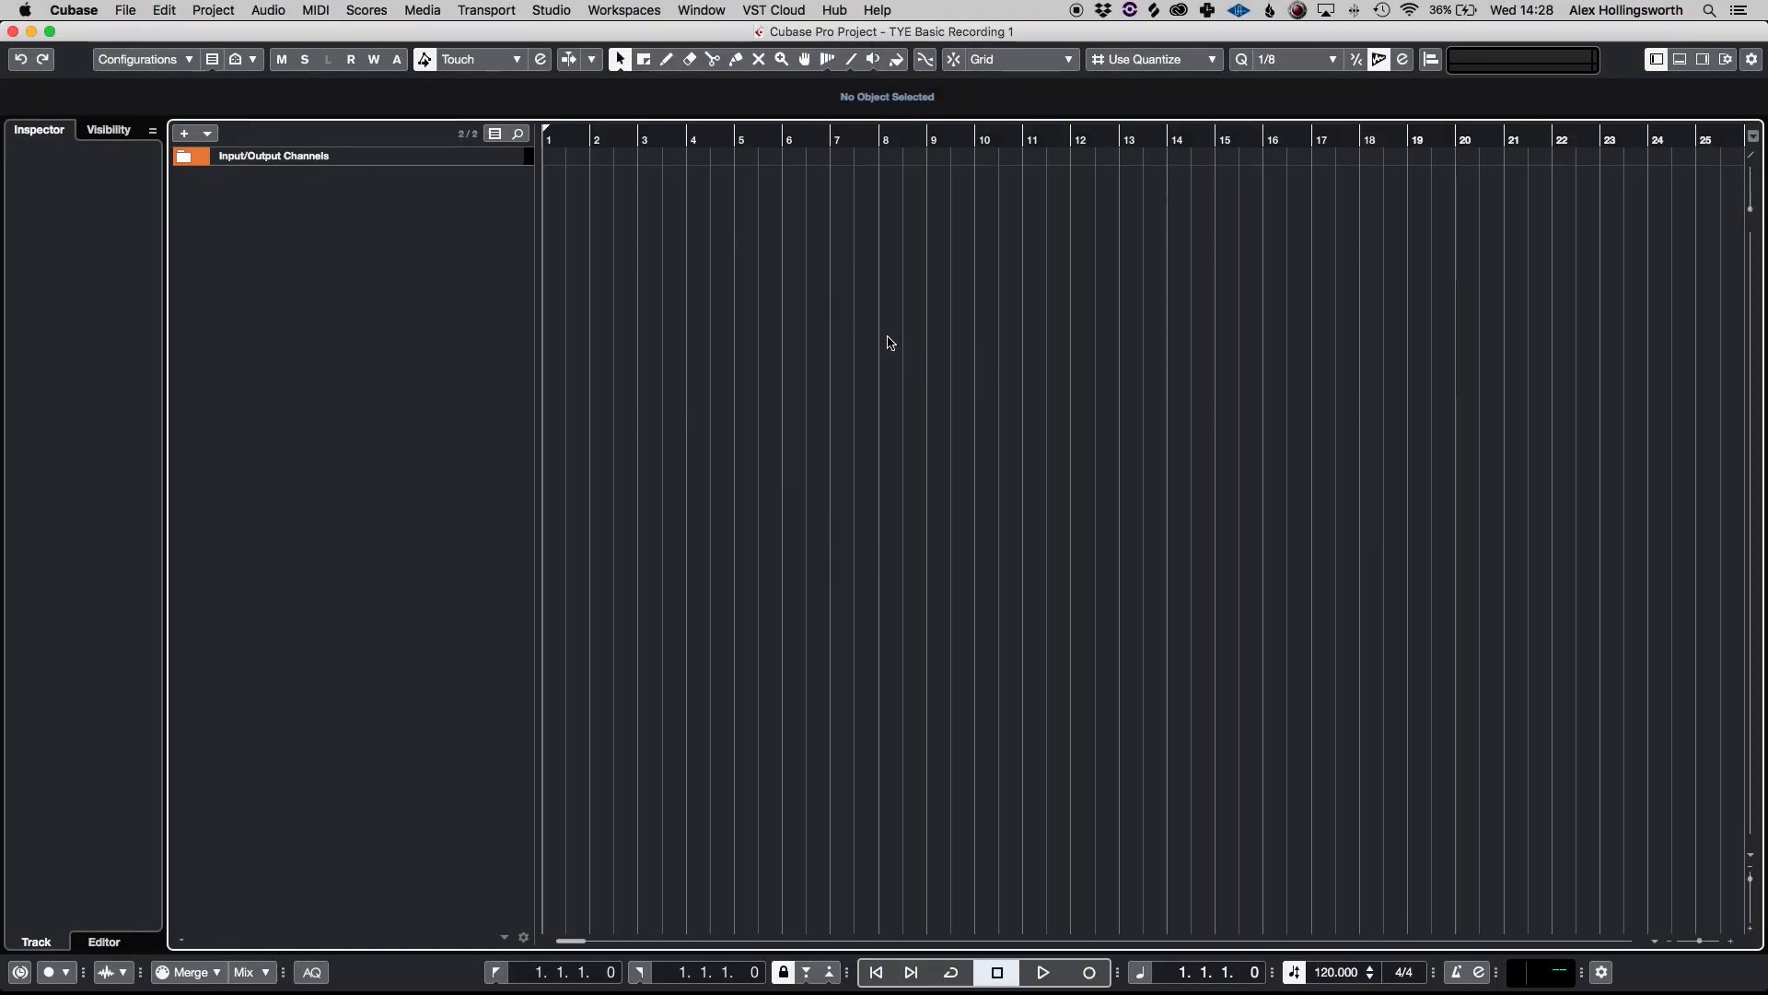
{"action": "mouse_move", "coordinate": [56, 212]}
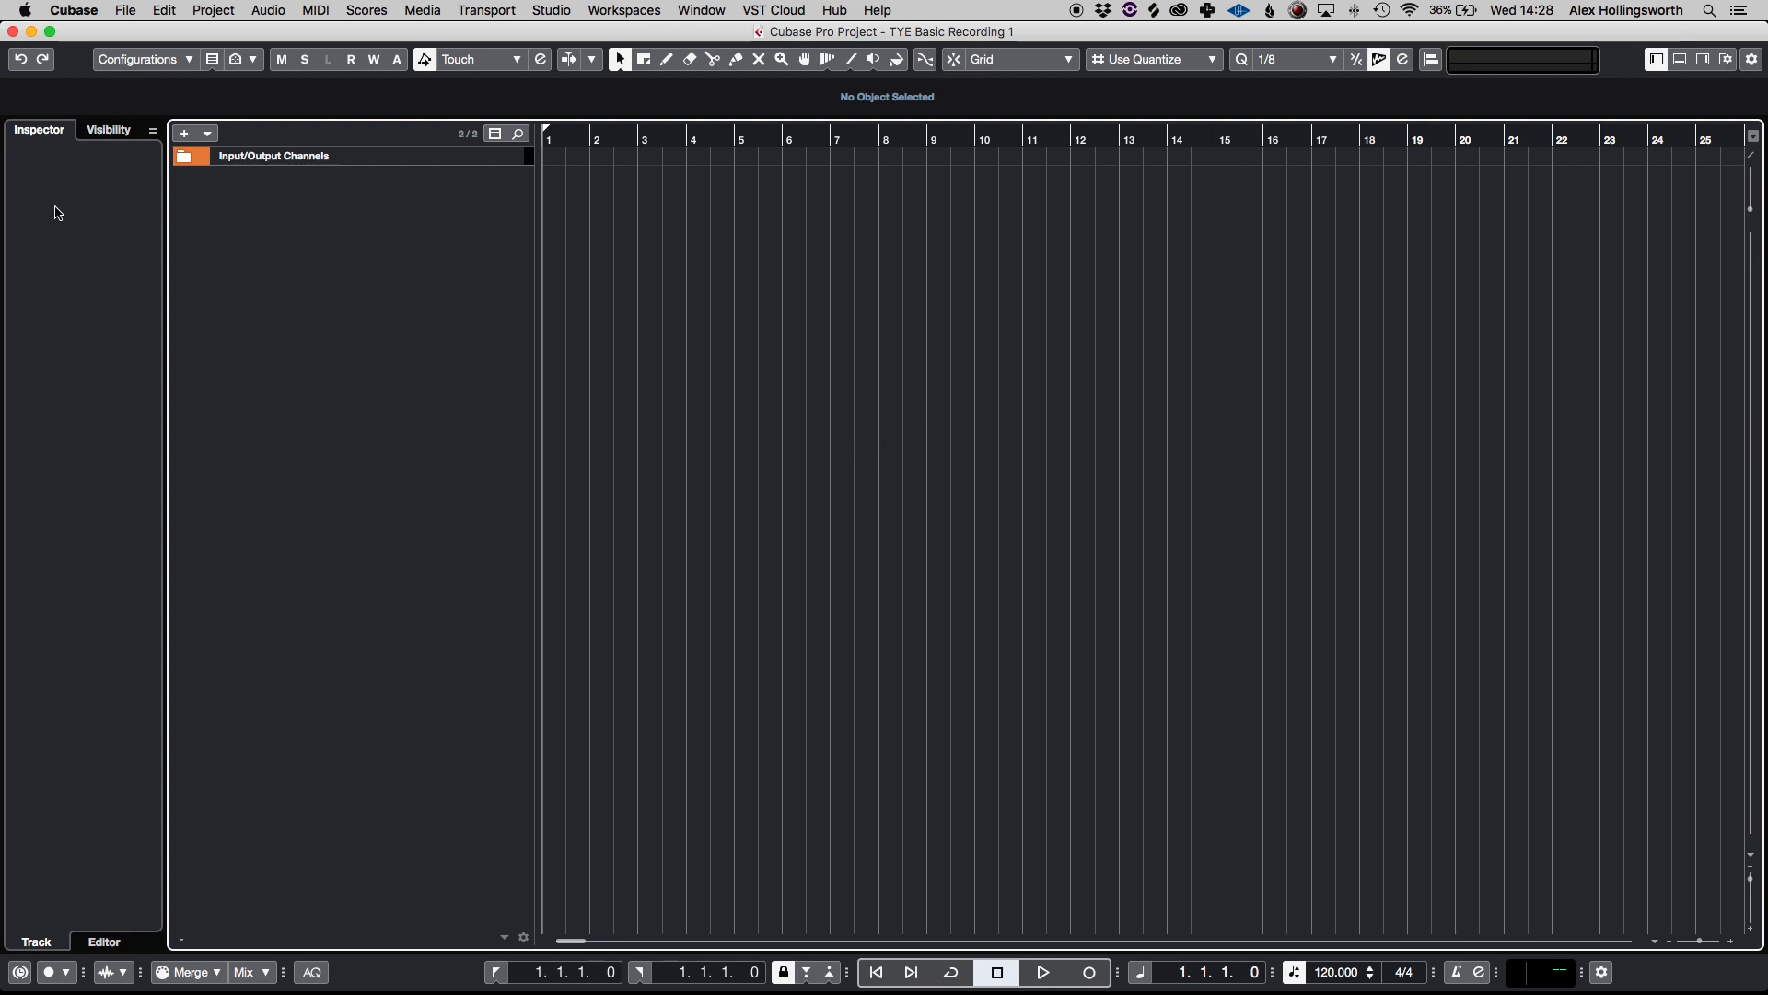
{"action": "mouse_move", "coordinate": [252, 421]}
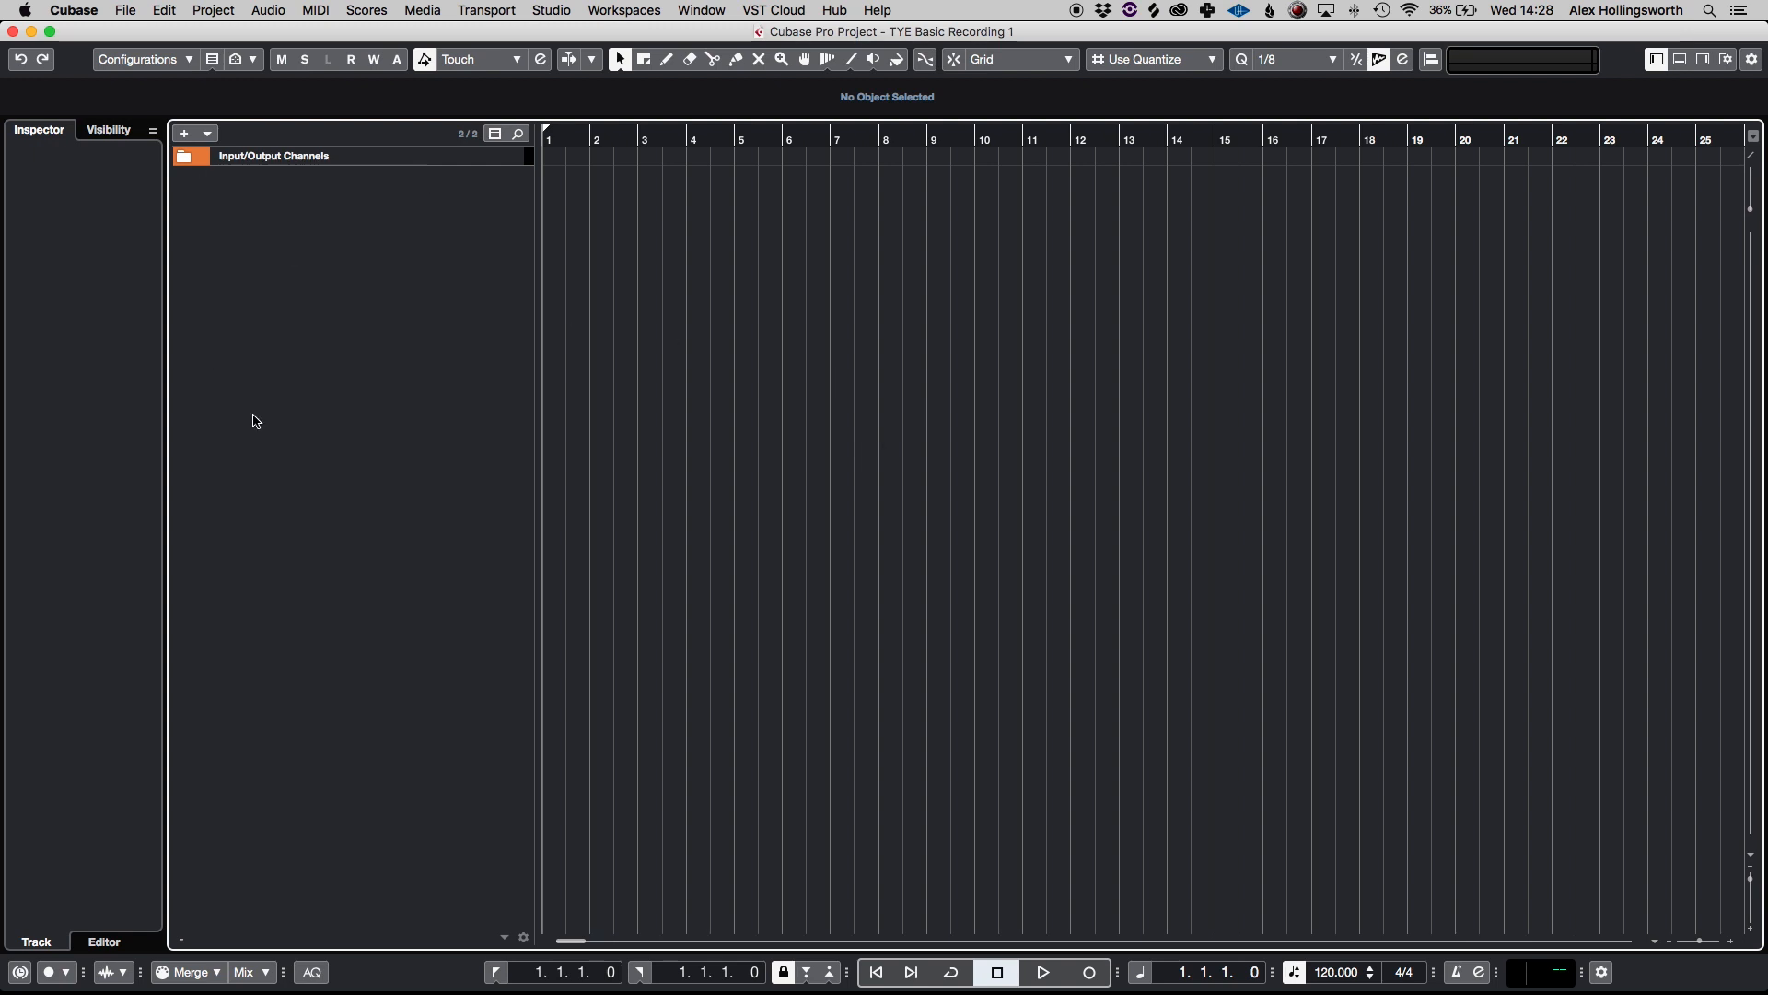
{"action": "mouse_move", "coordinate": [350, 268]}
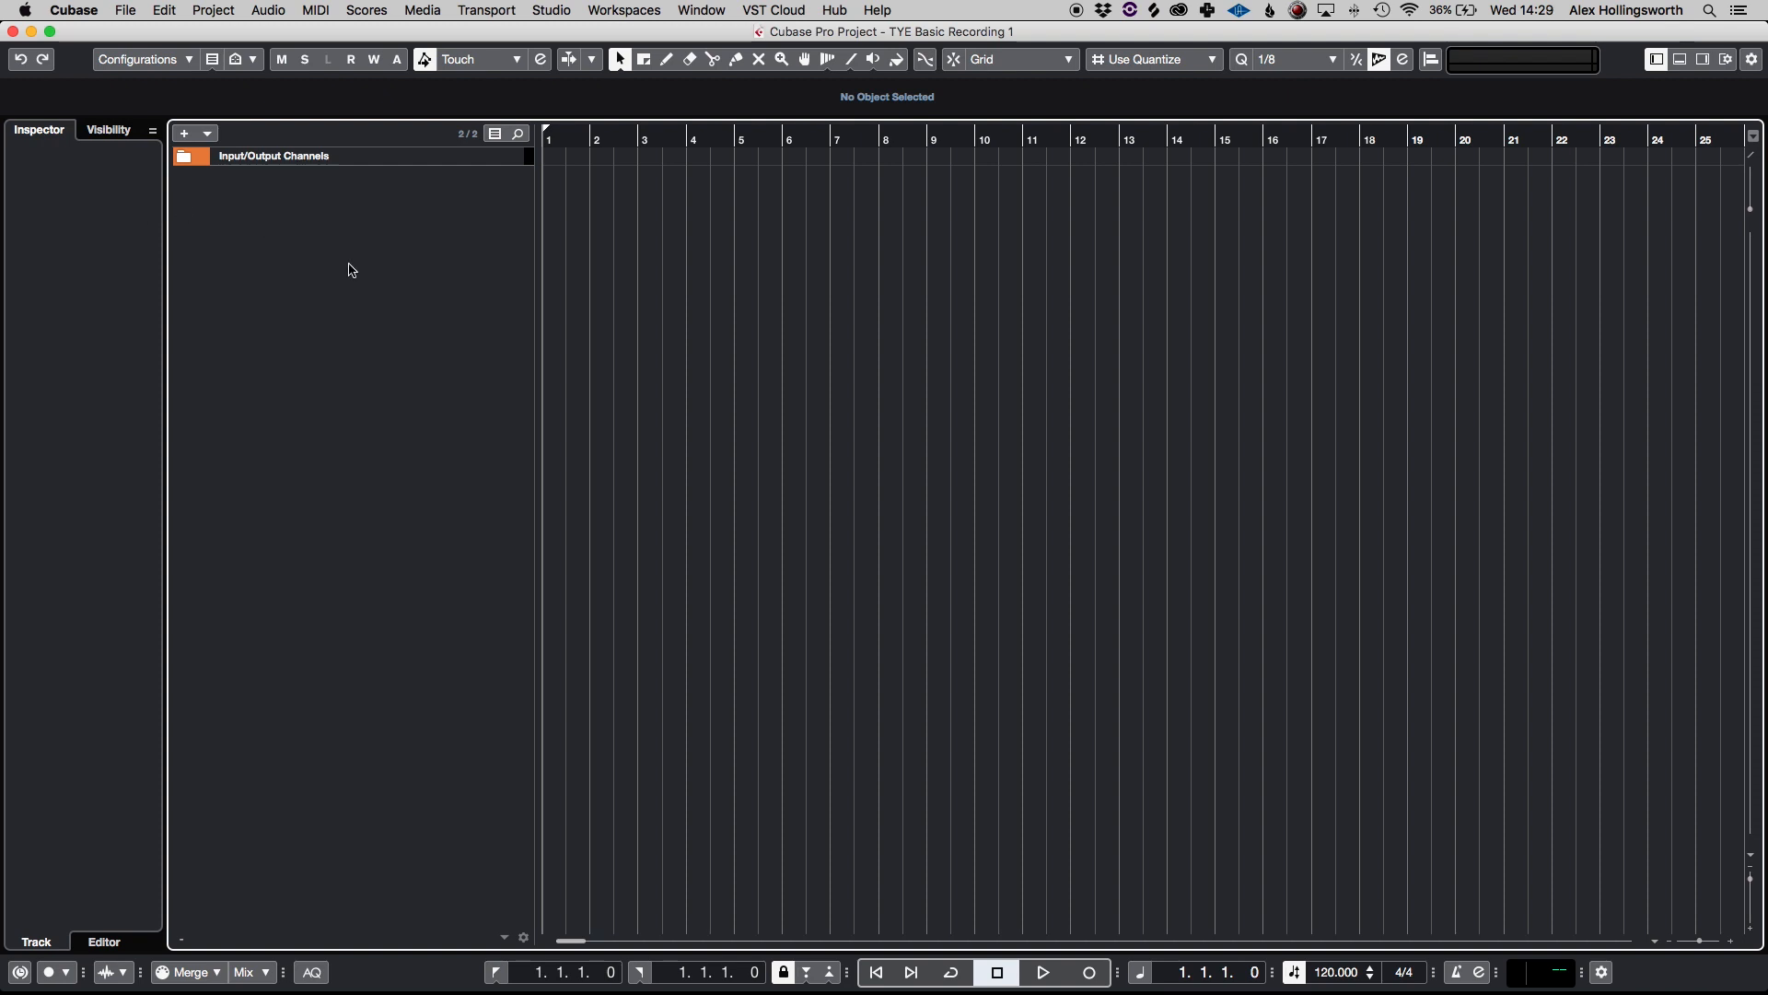
{"action": "mouse_move", "coordinate": [290, 242]}
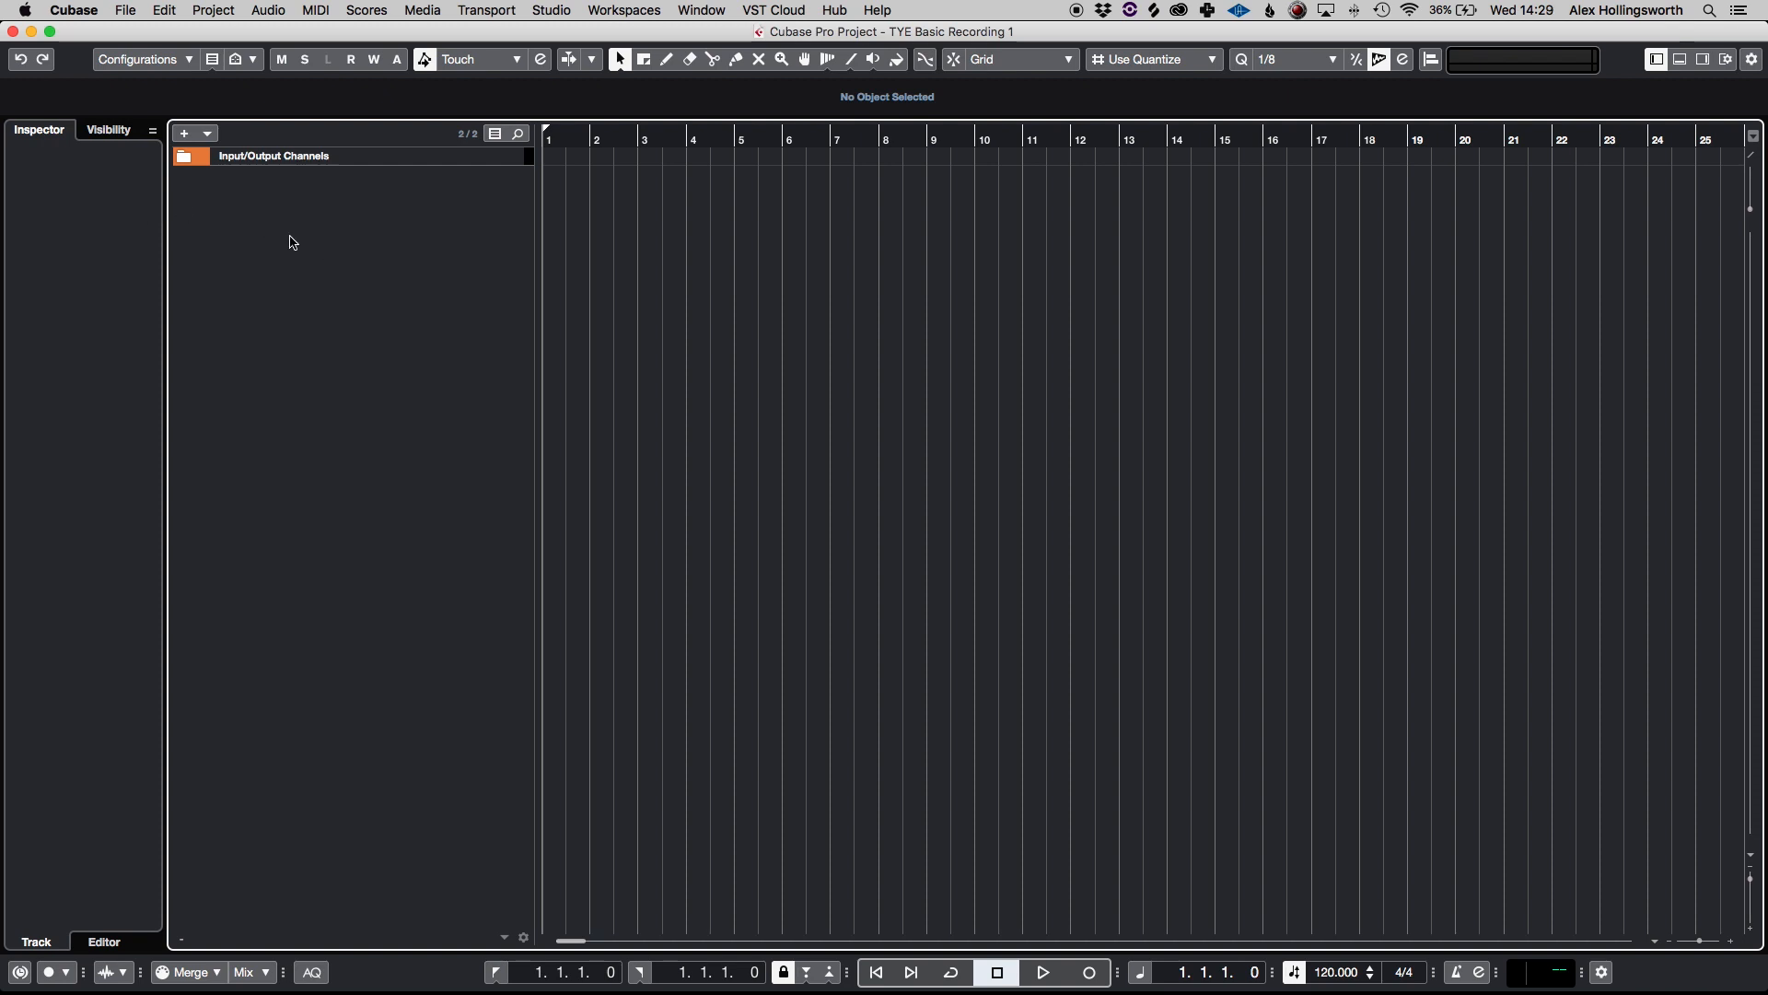
Step: Open the Add Track dialog for an audio track from the empty track list's context menu
{"action": "left_click", "coordinate": [184, 133]}
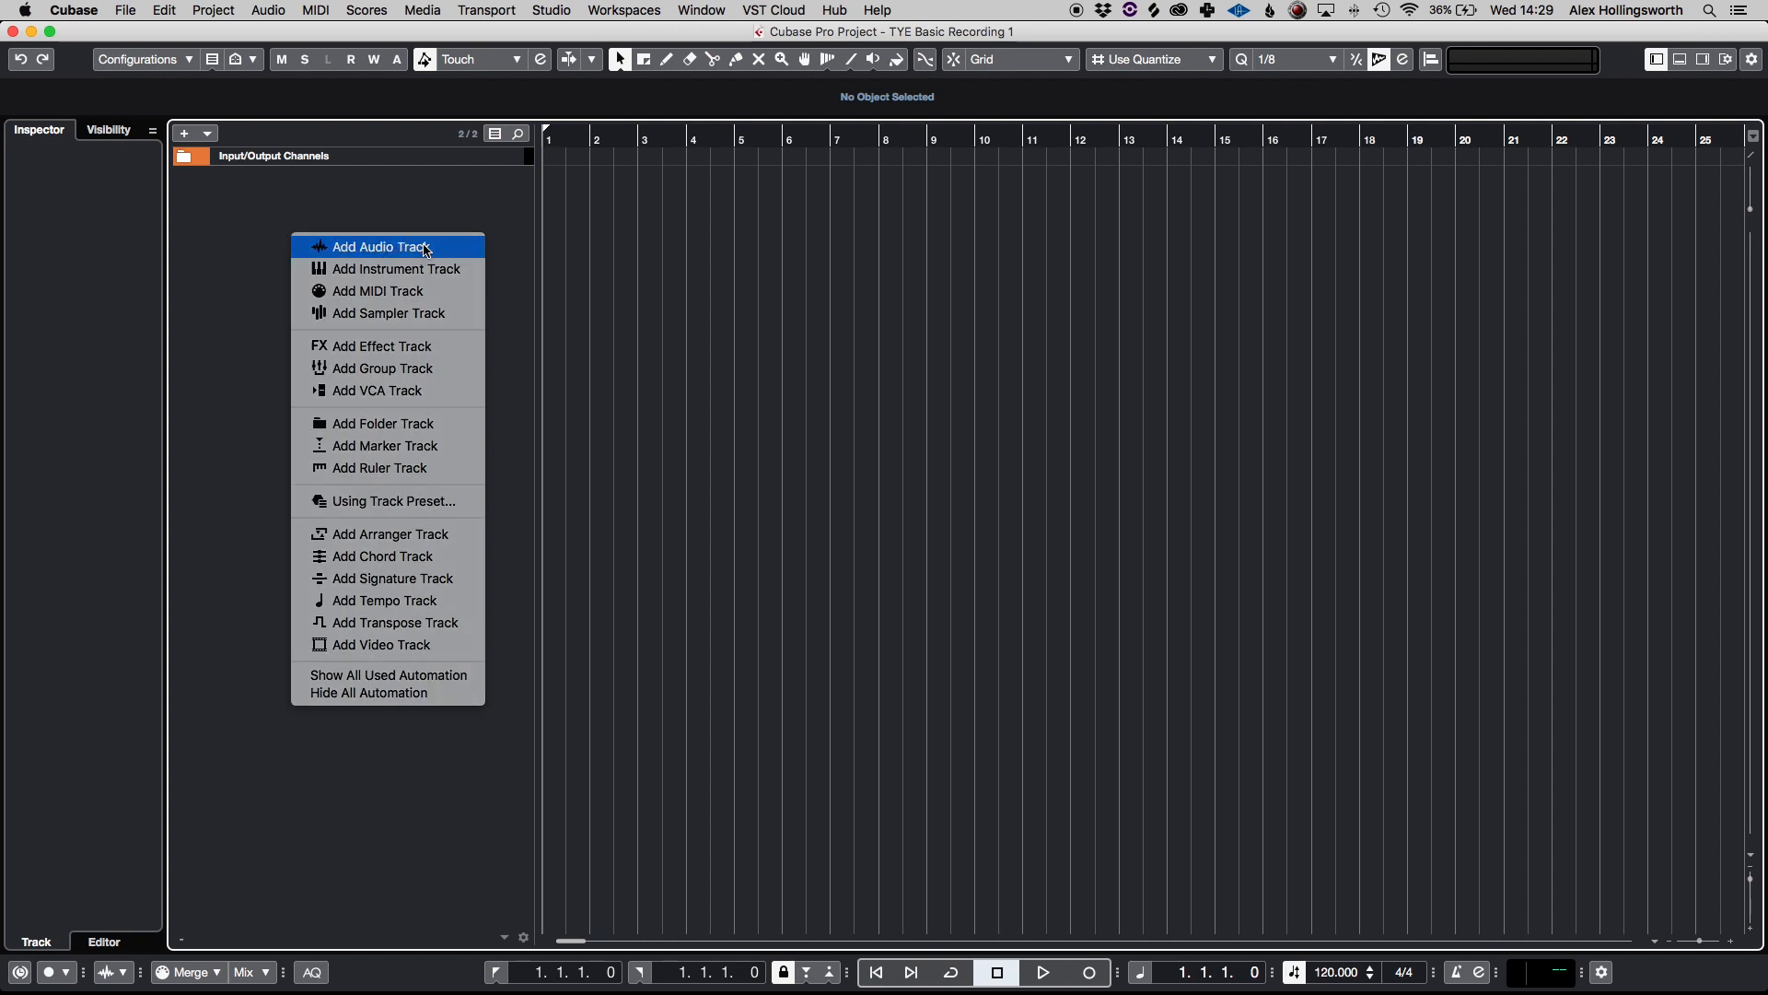
{"action": "left_click", "coordinate": [381, 245]}
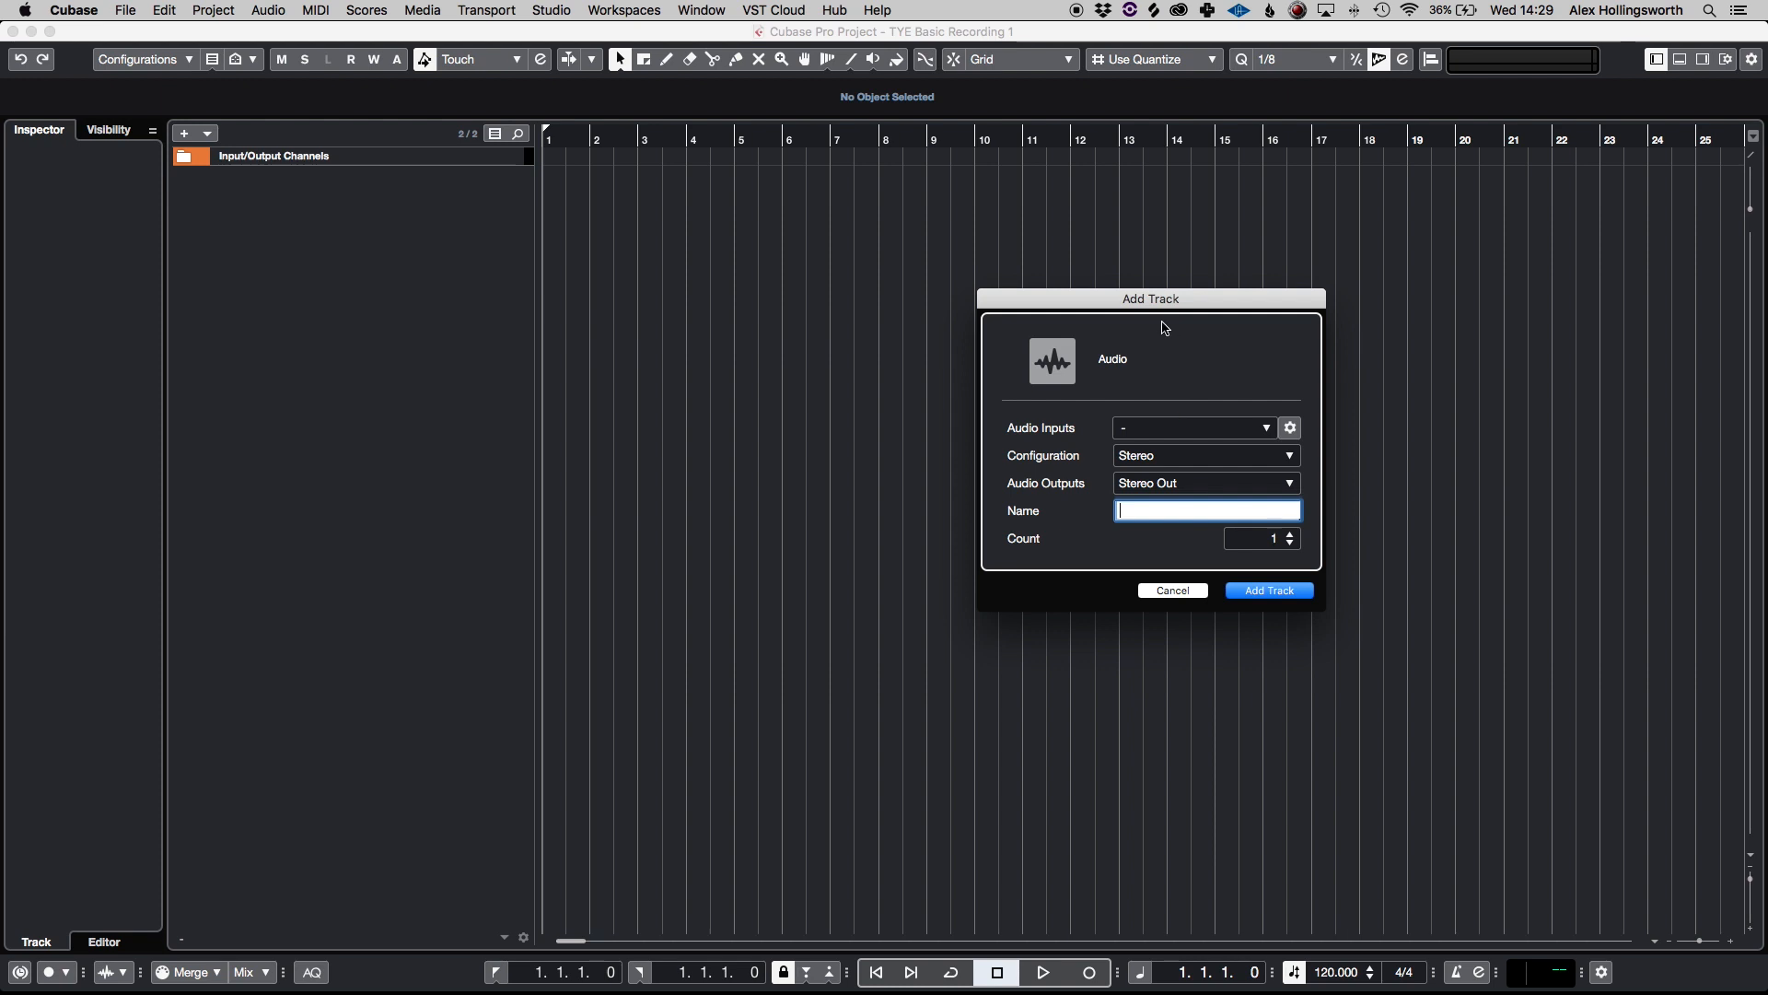
{"action": "mouse_move", "coordinate": [994, 594]}
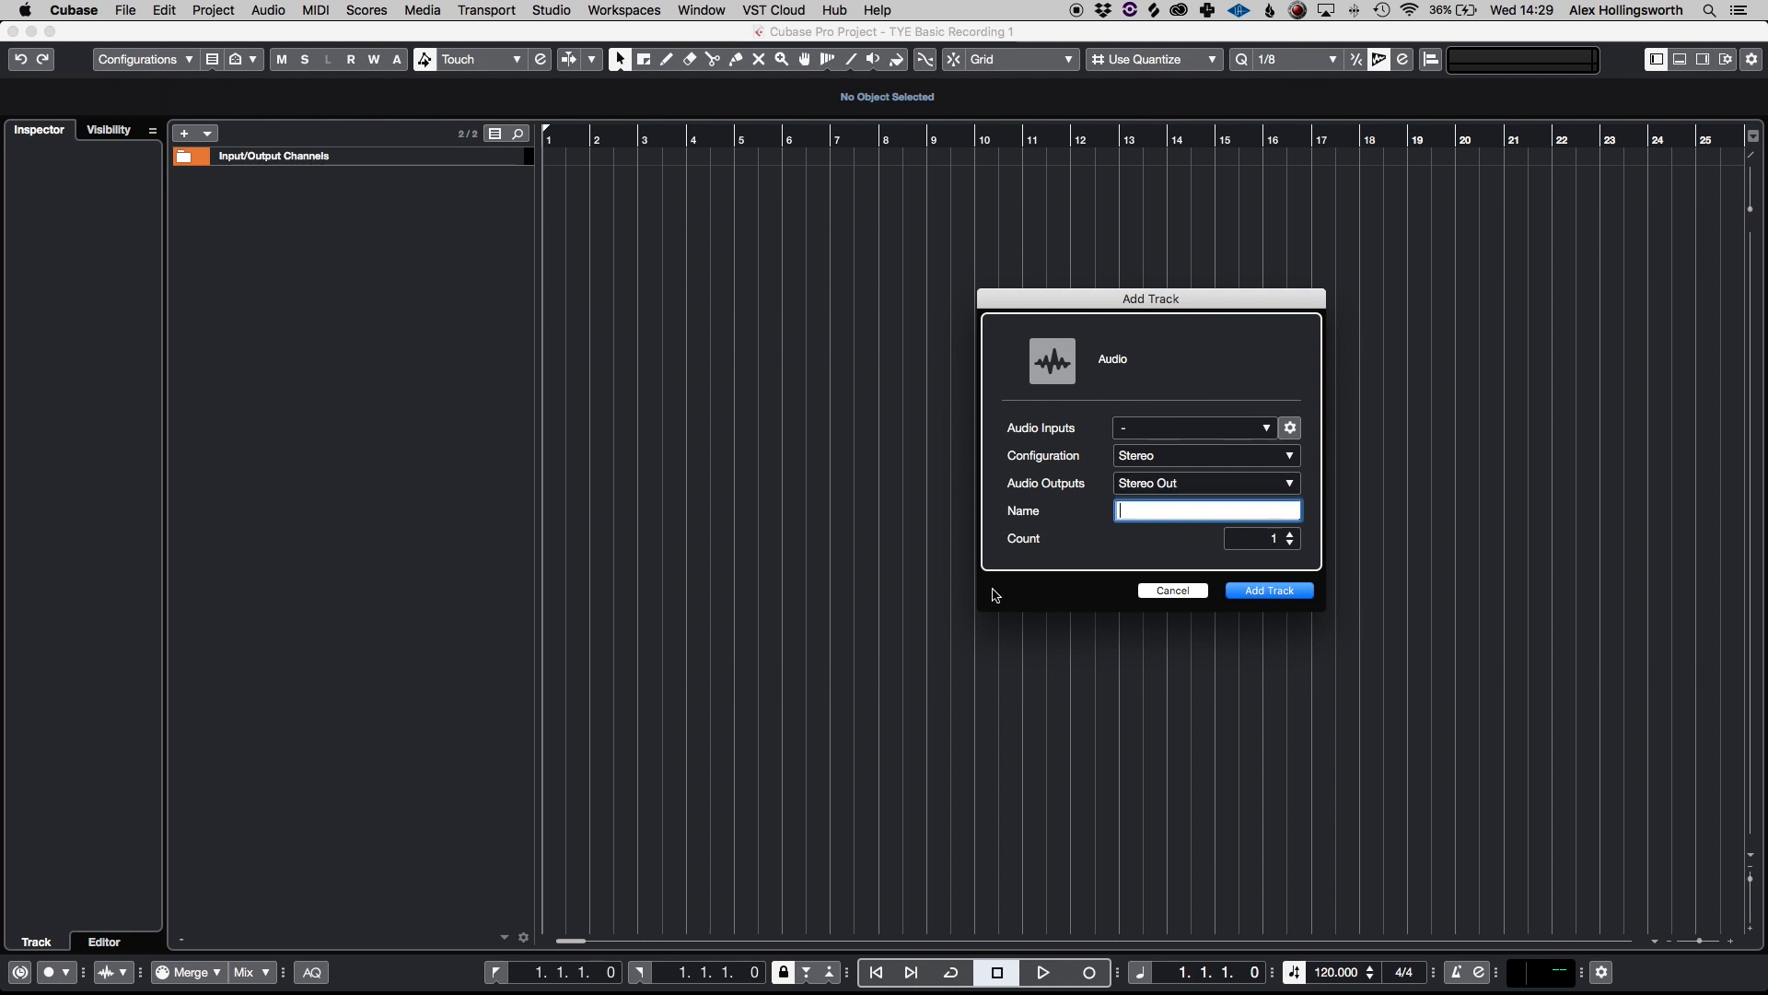
{"action": "mouse_move", "coordinate": [1069, 442]}
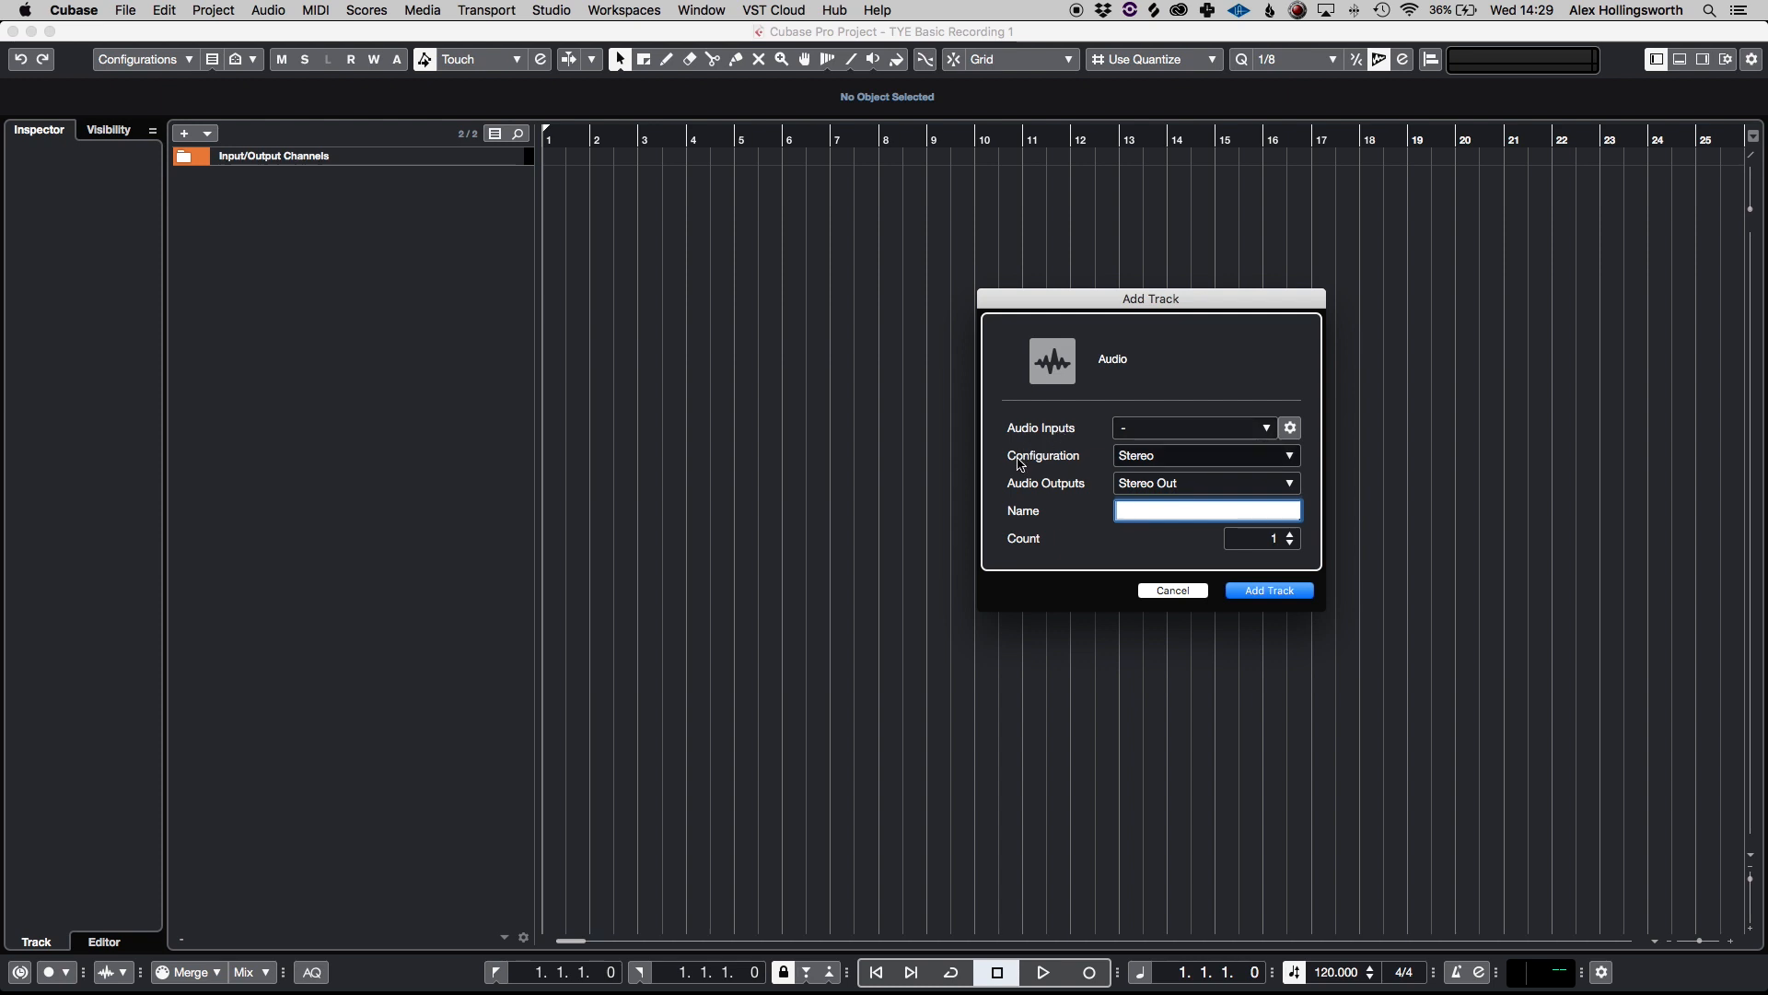
{"action": "mouse_move", "coordinate": [1083, 509]}
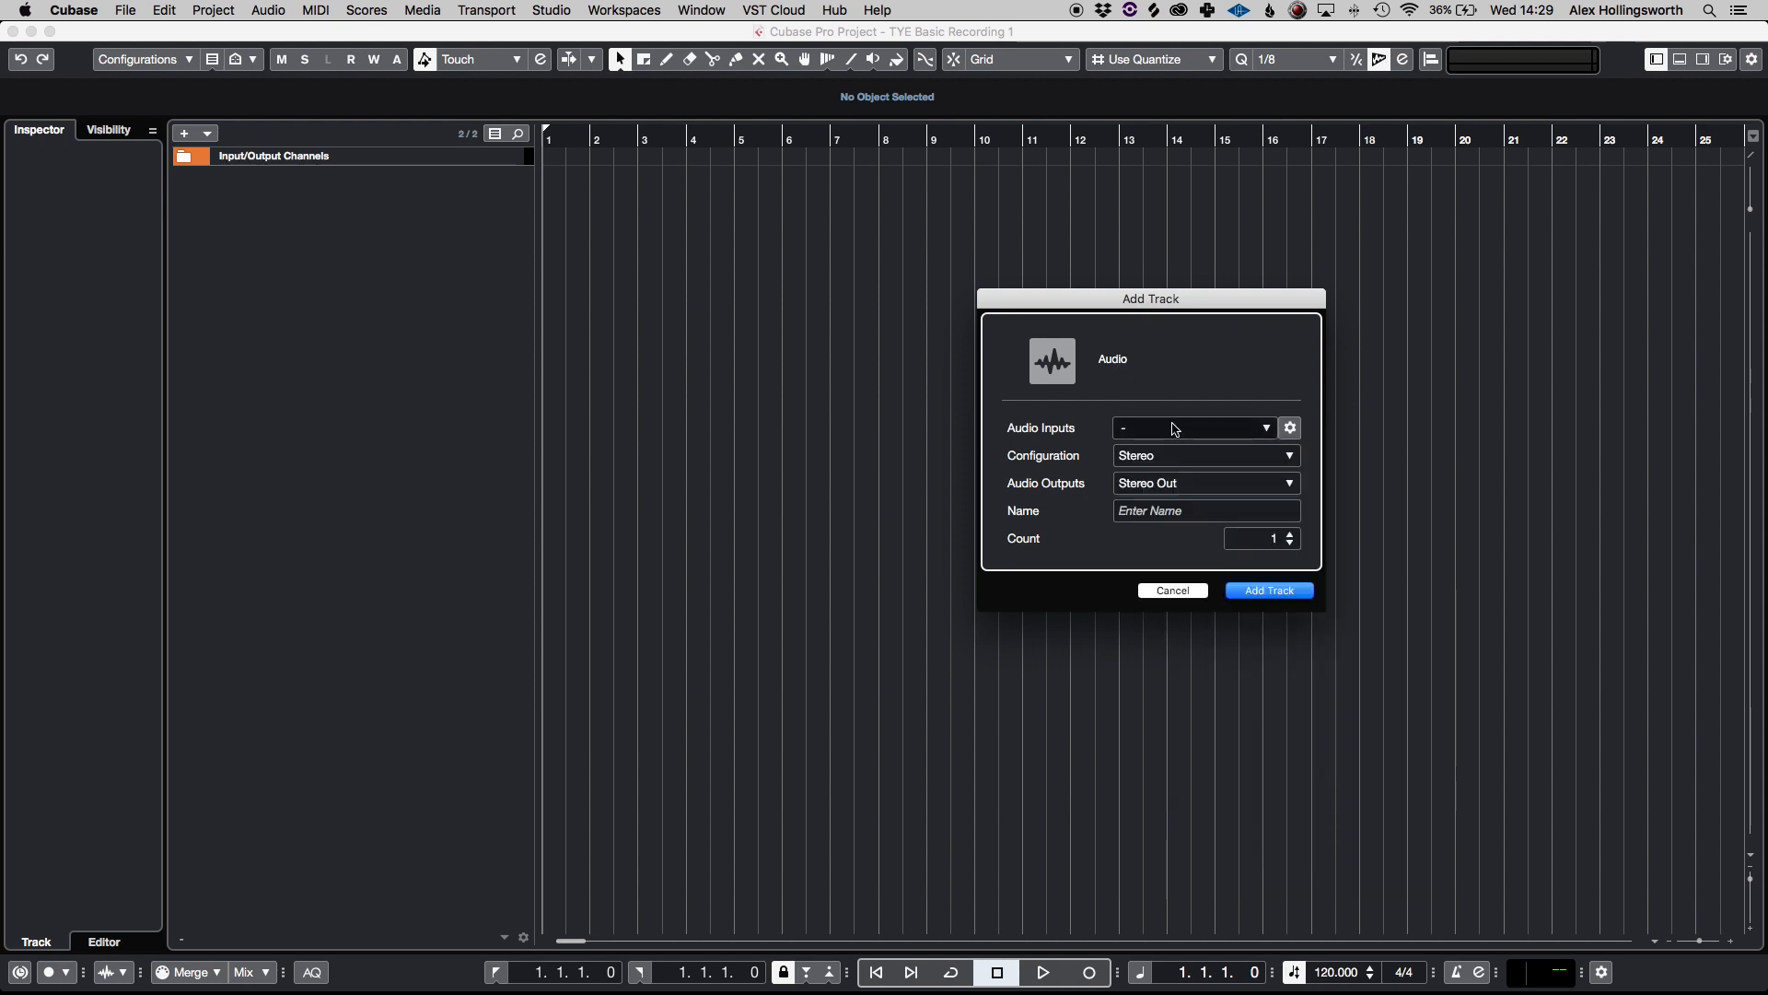
Step: Add an audio track named 'VO' recording from Mono In 1 (MIC/LINE/HIZ 1)
{"action": "left_click", "coordinate": [1192, 428]}
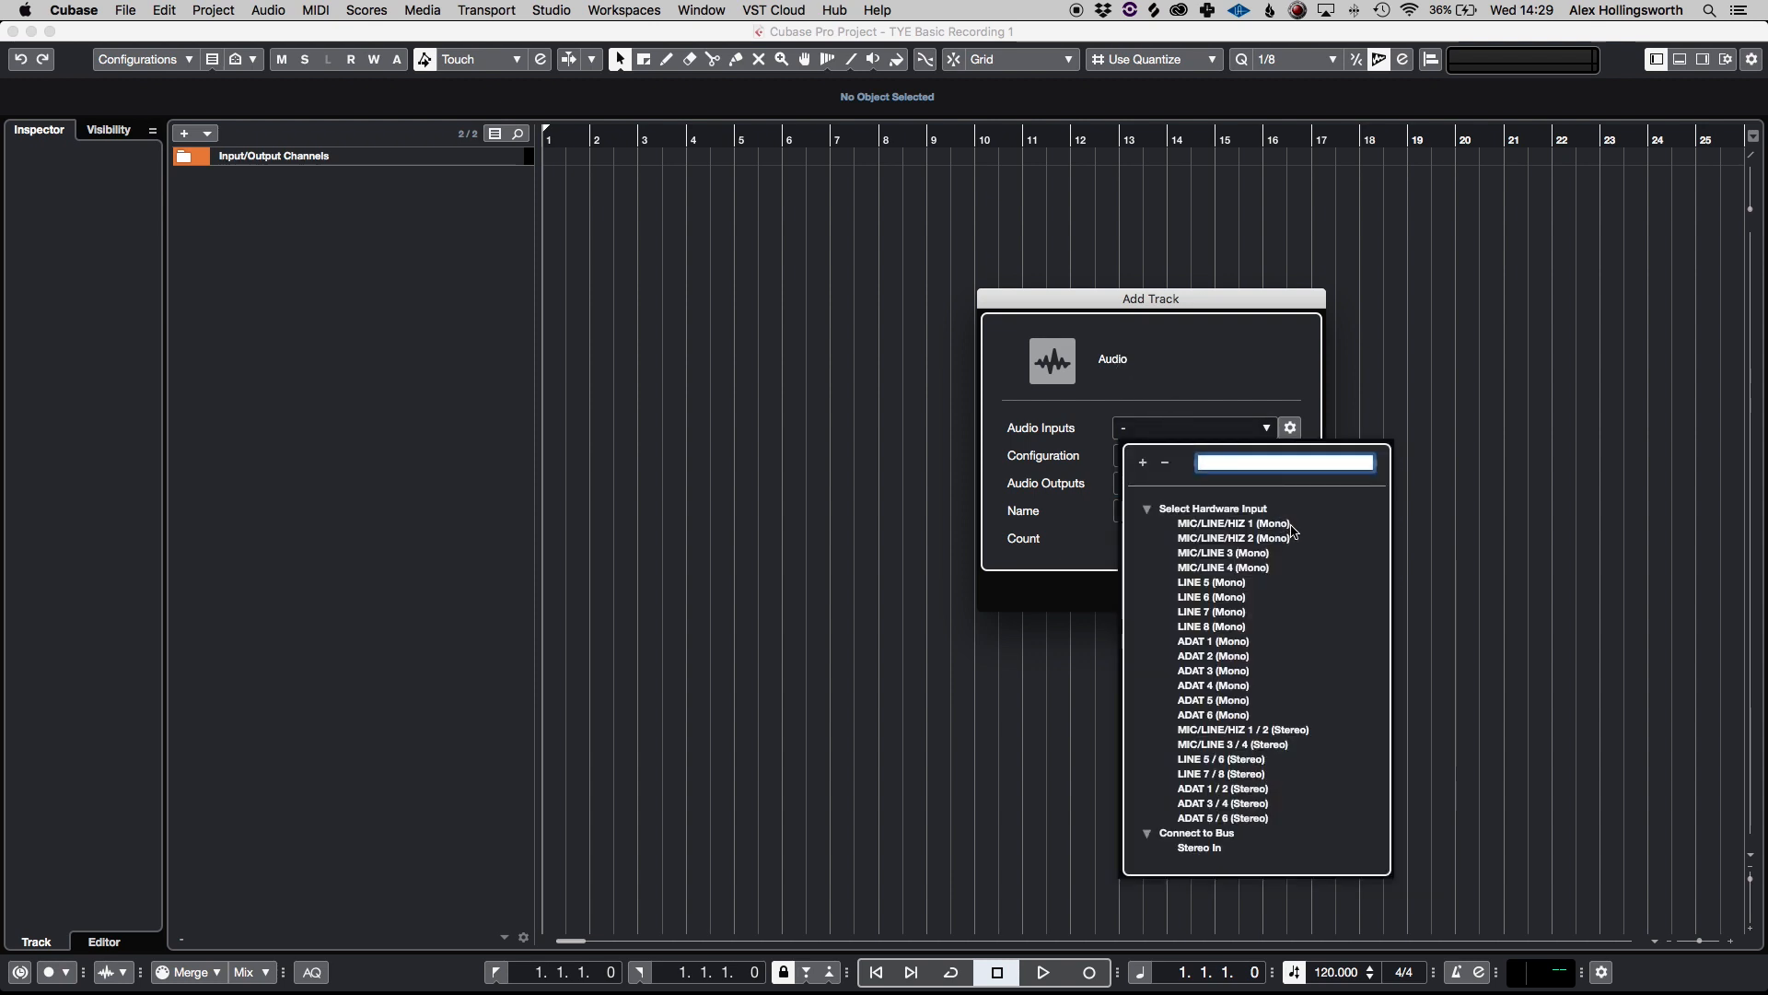
{"action": "left_click", "coordinate": [1231, 523]}
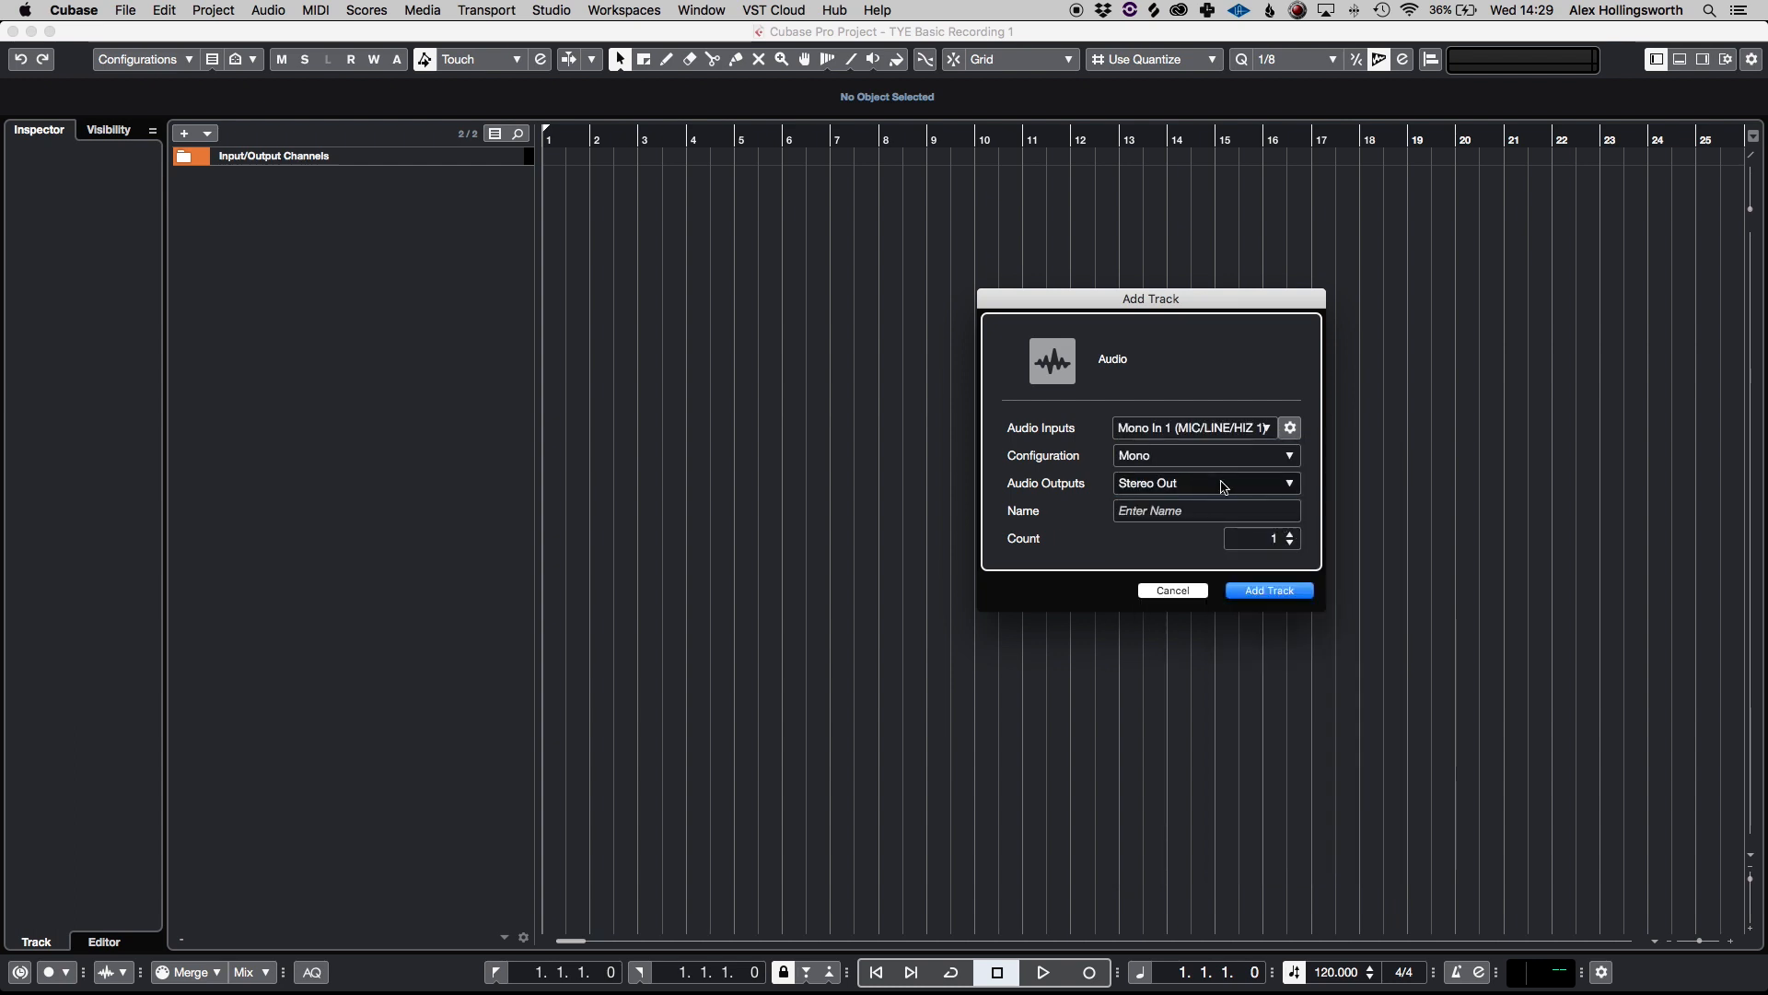
{"action": "mouse_move", "coordinate": [1200, 461]}
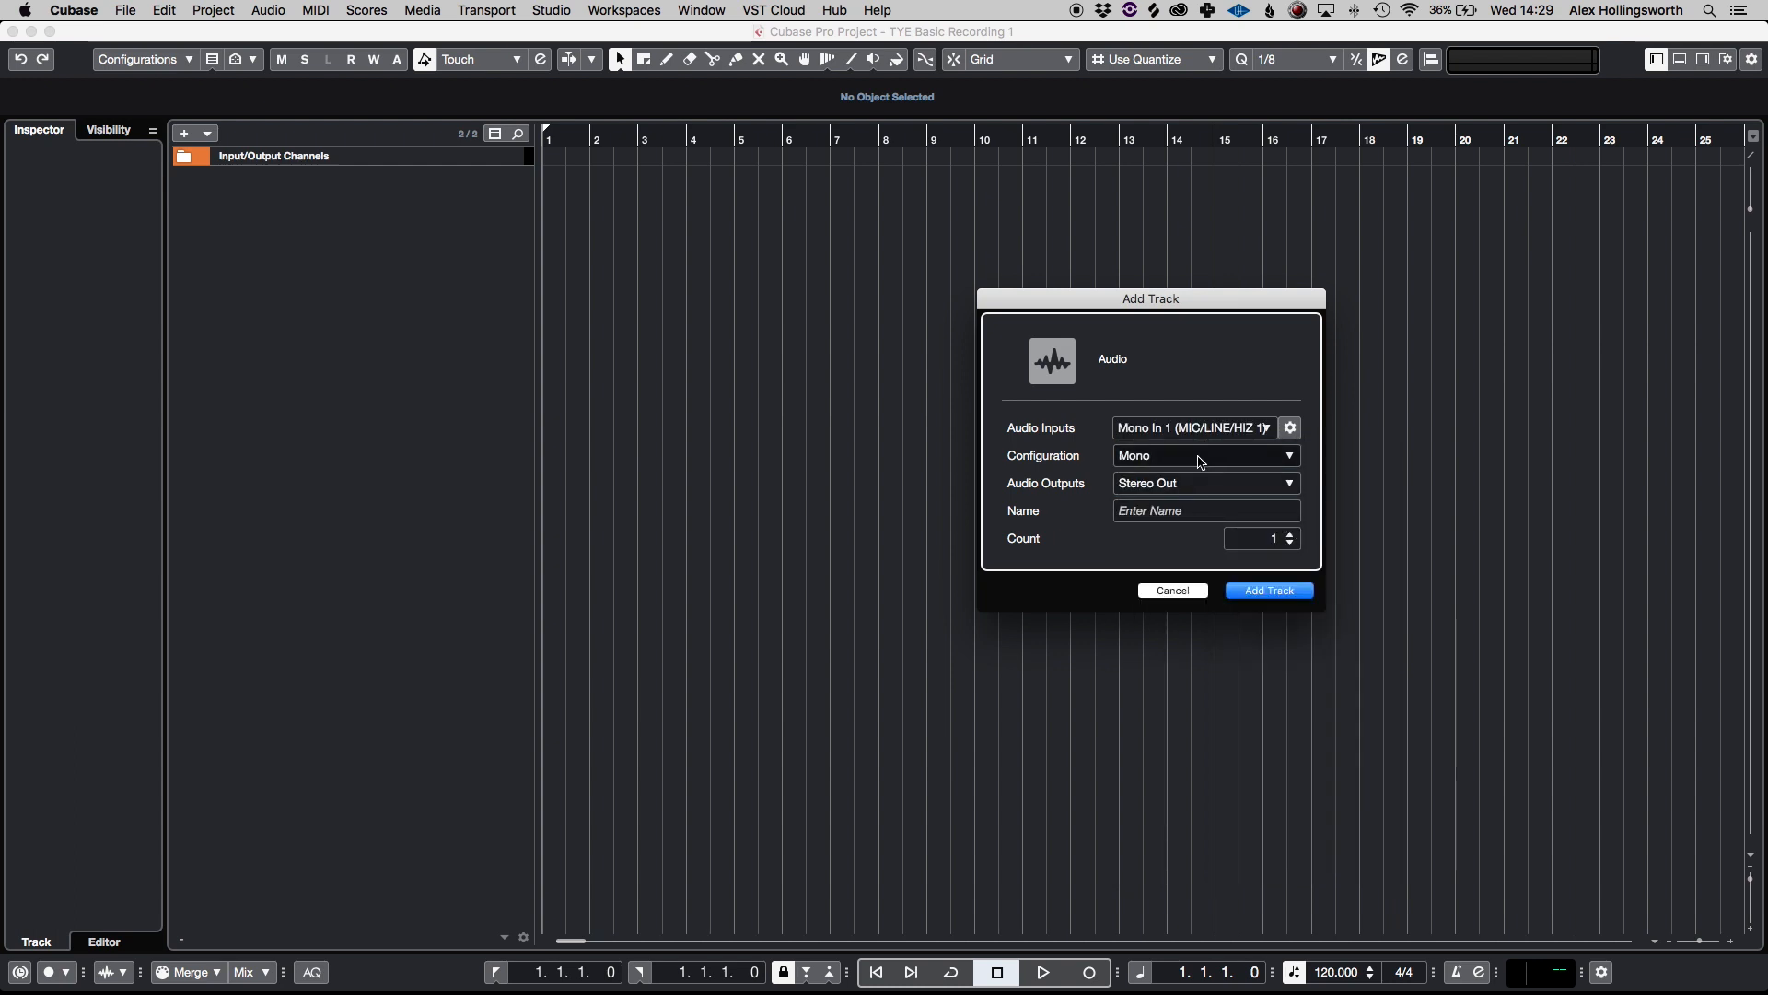
{"action": "mouse_move", "coordinate": [1165, 487]}
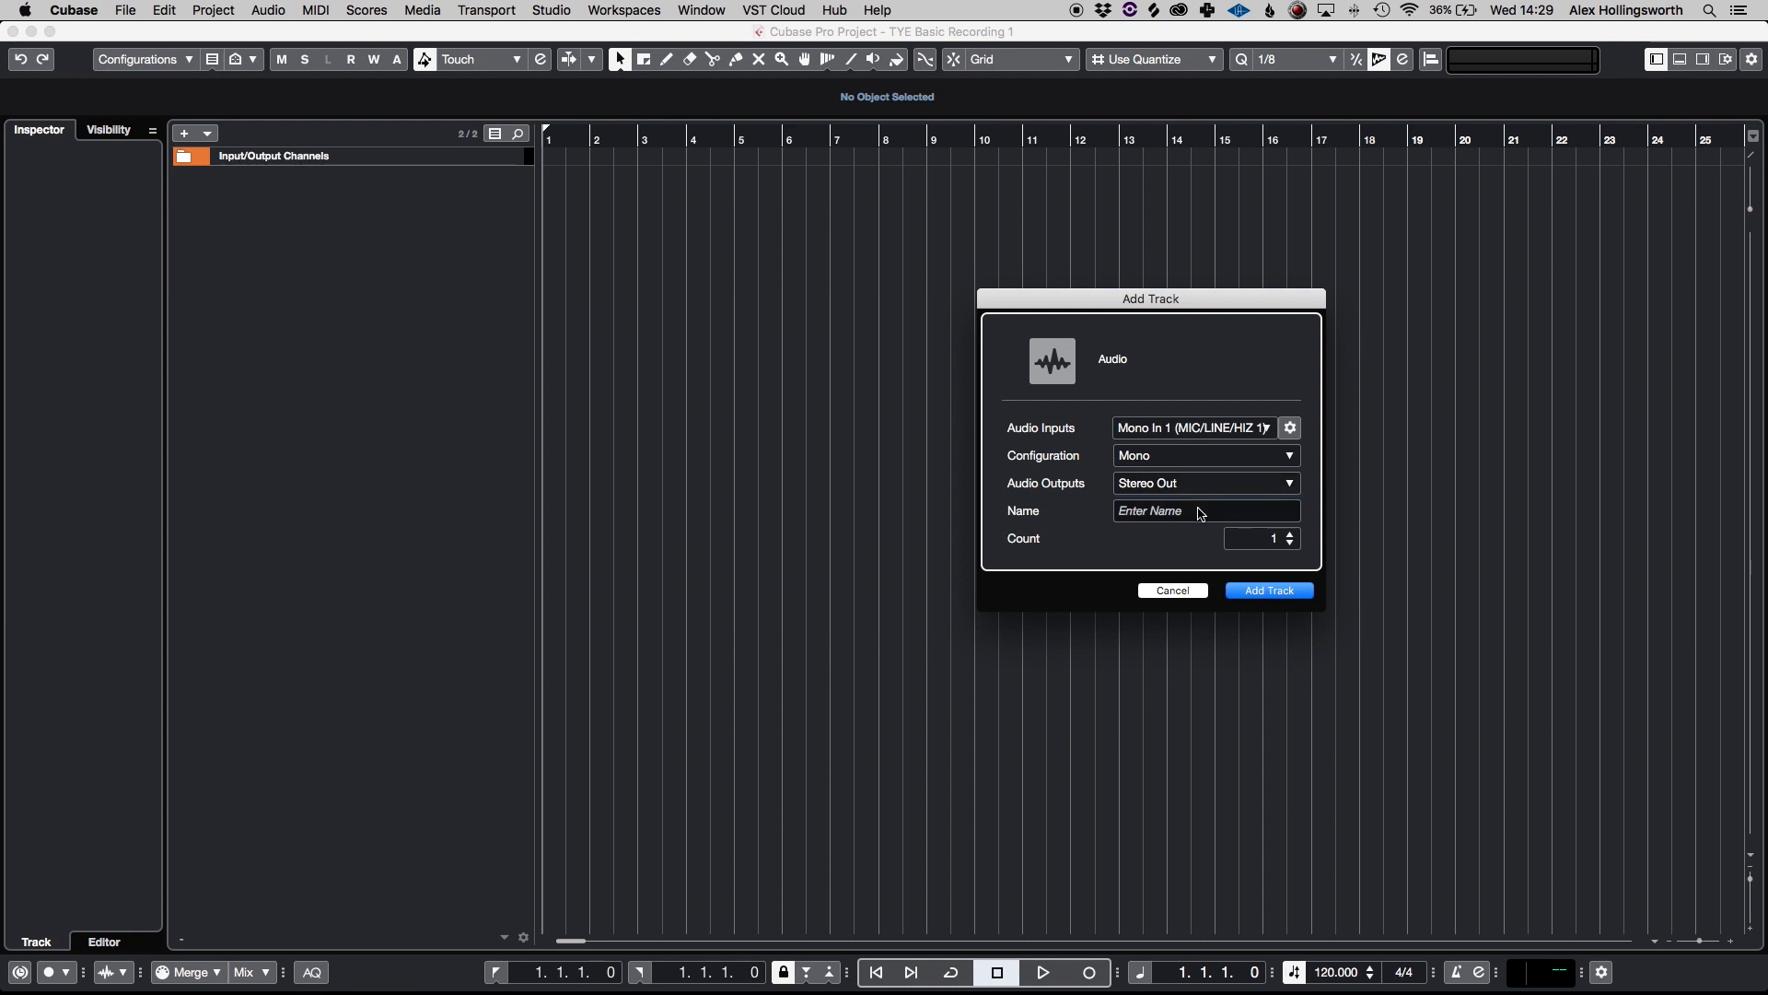
{"action": "left_click", "coordinate": [1204, 509]}
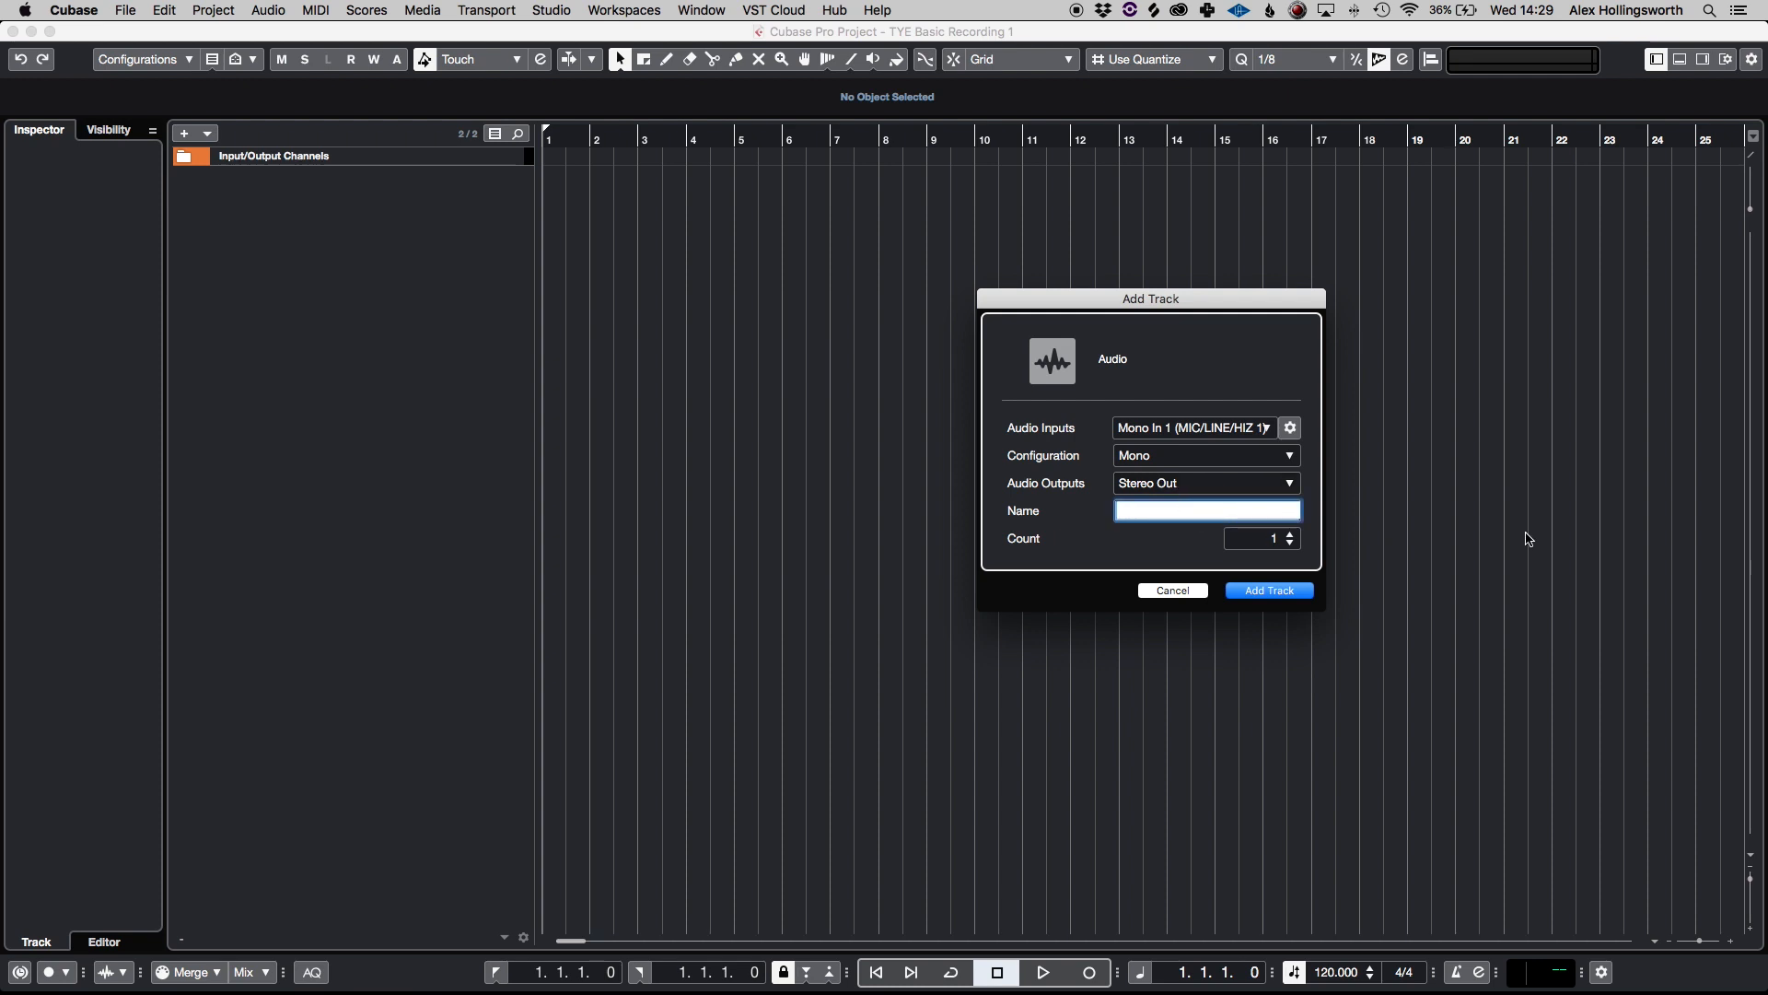
{"action": "type", "text": "VO"}
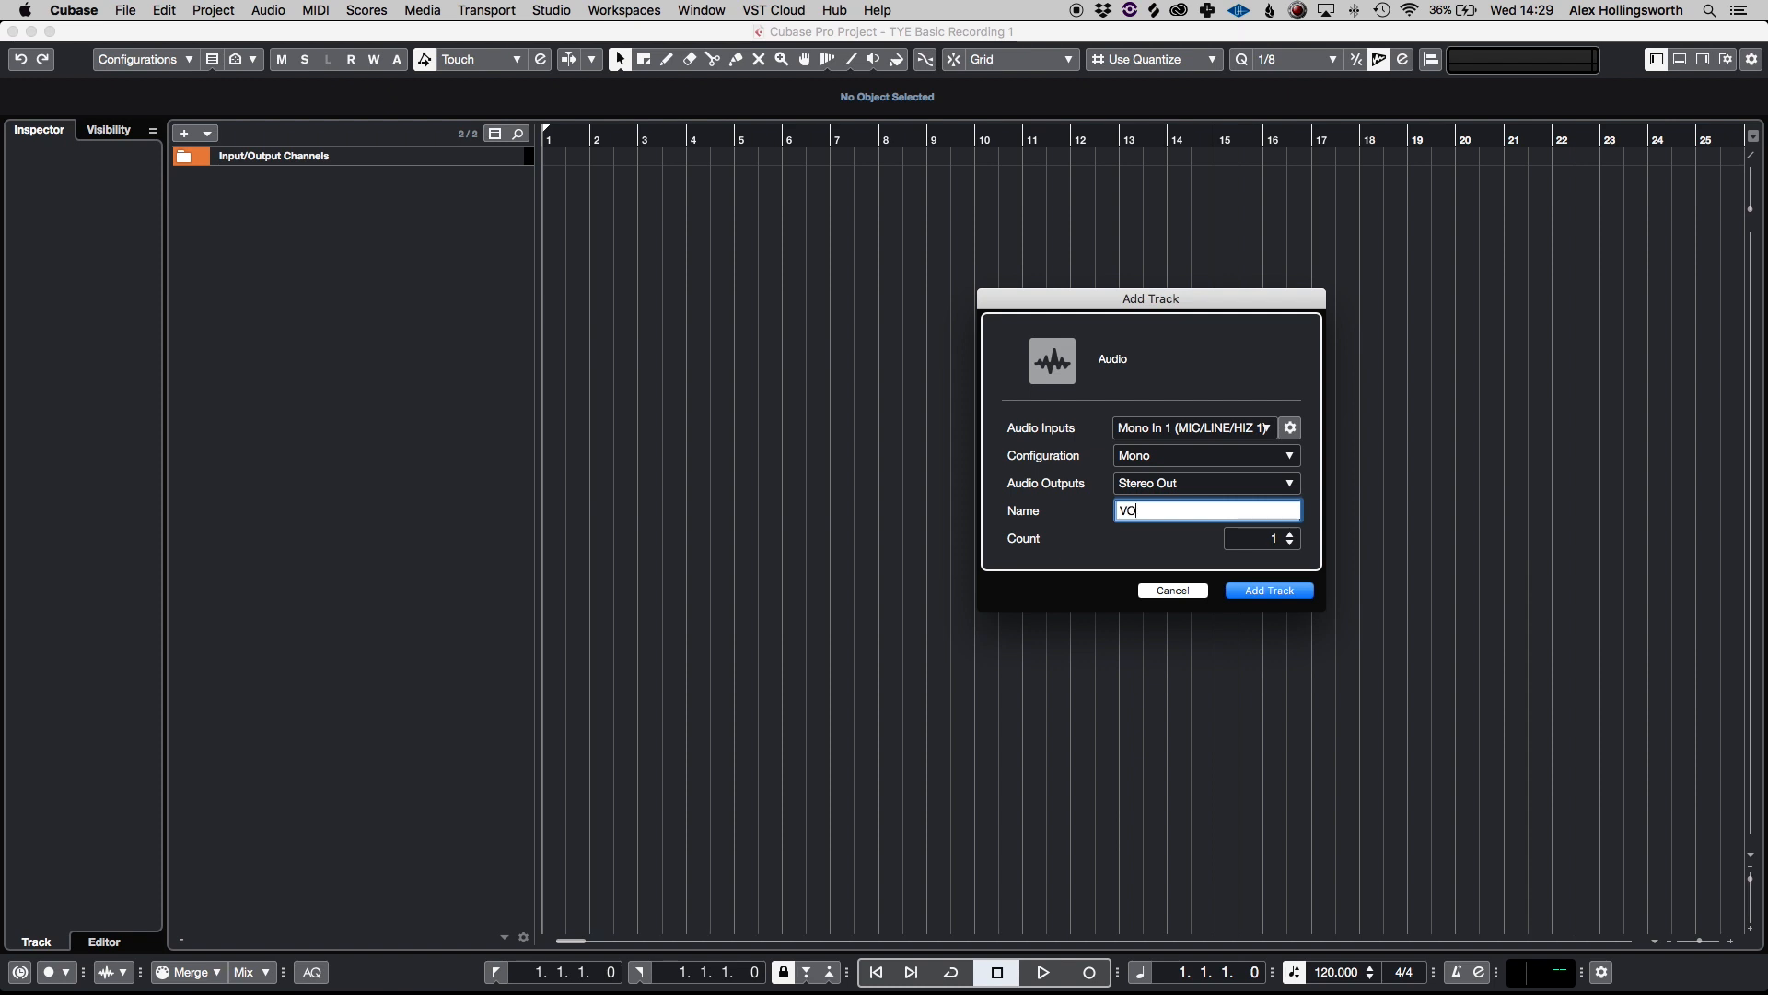
{"action": "left_click", "coordinate": [1267, 590]}
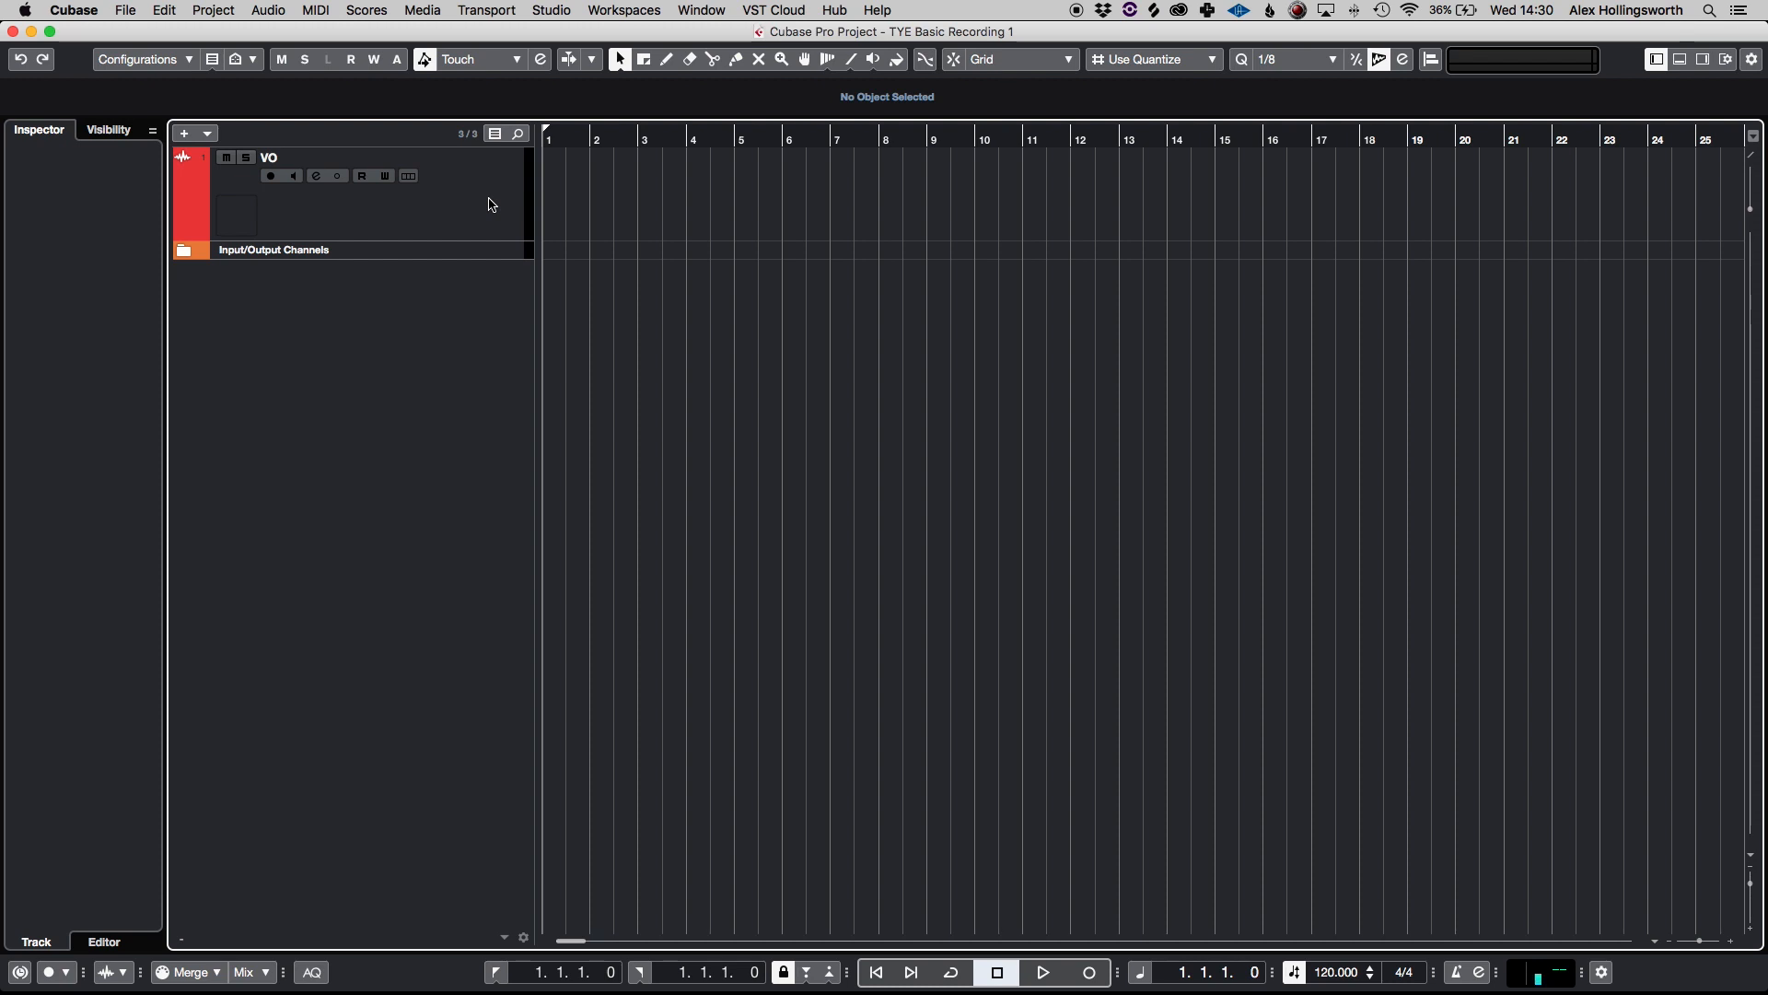
Step: Arm the VO track for recording with monitoring off, then start recording
{"action": "left_click", "coordinate": [270, 176]}
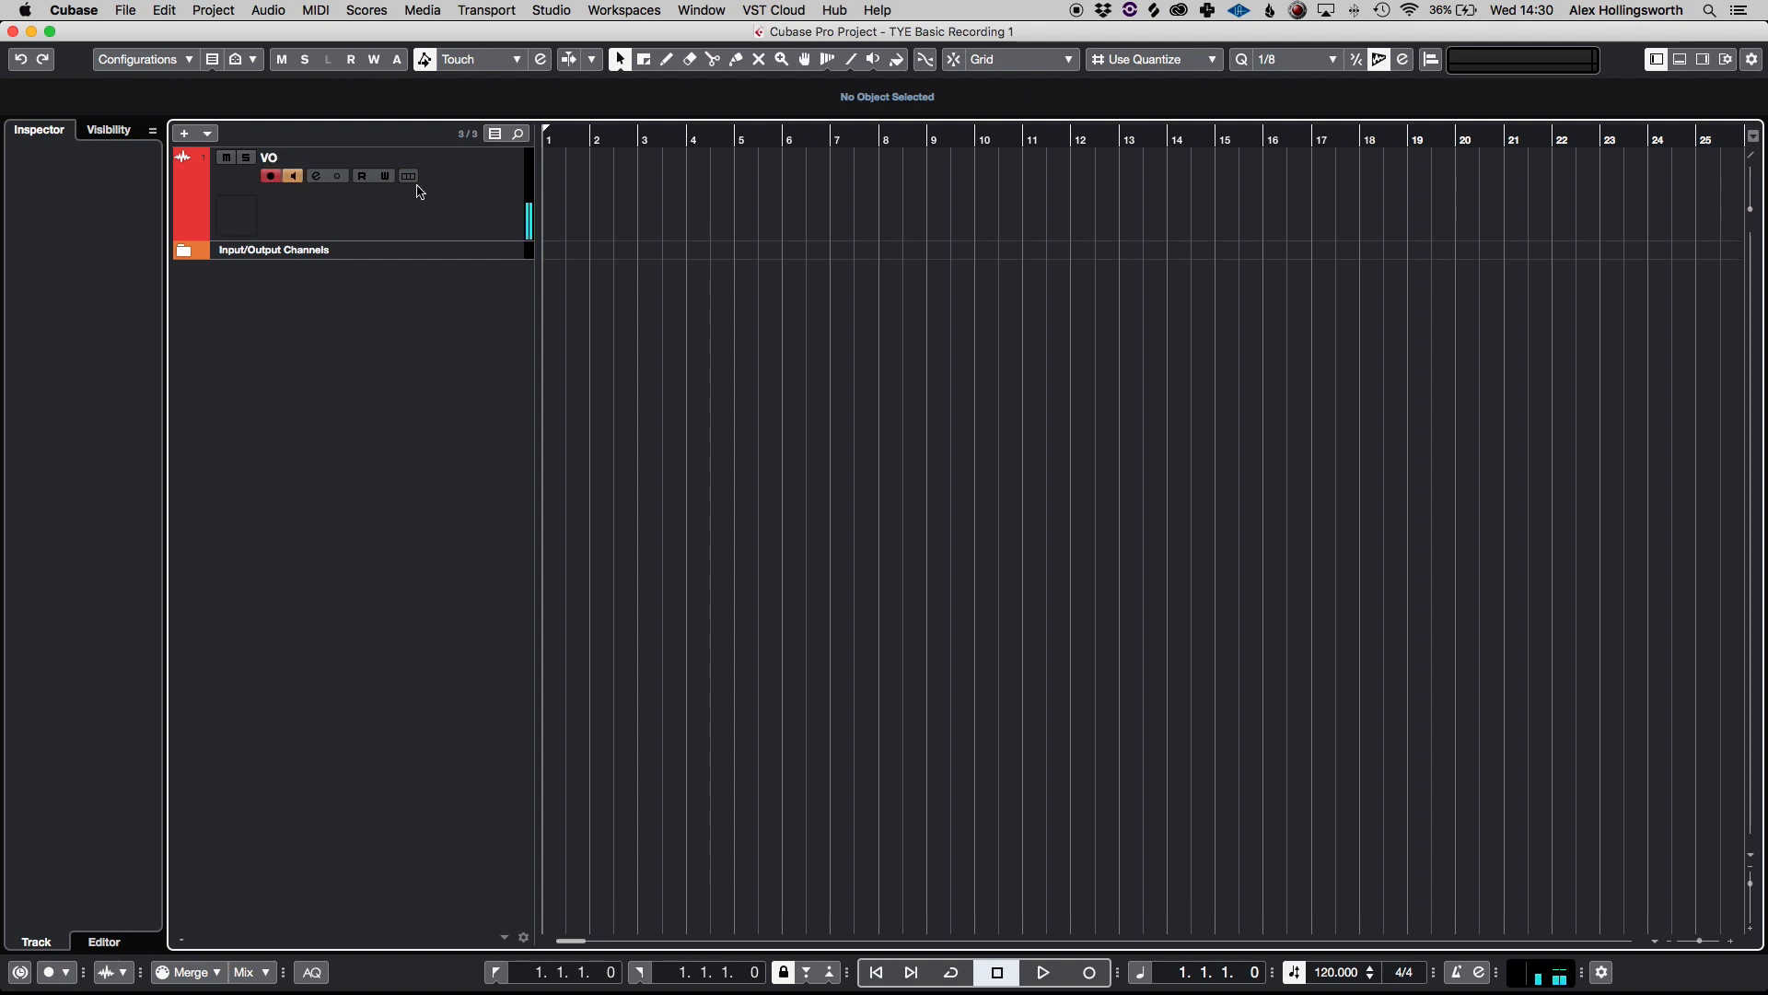
{"action": "mouse_move", "coordinate": [232, 115]}
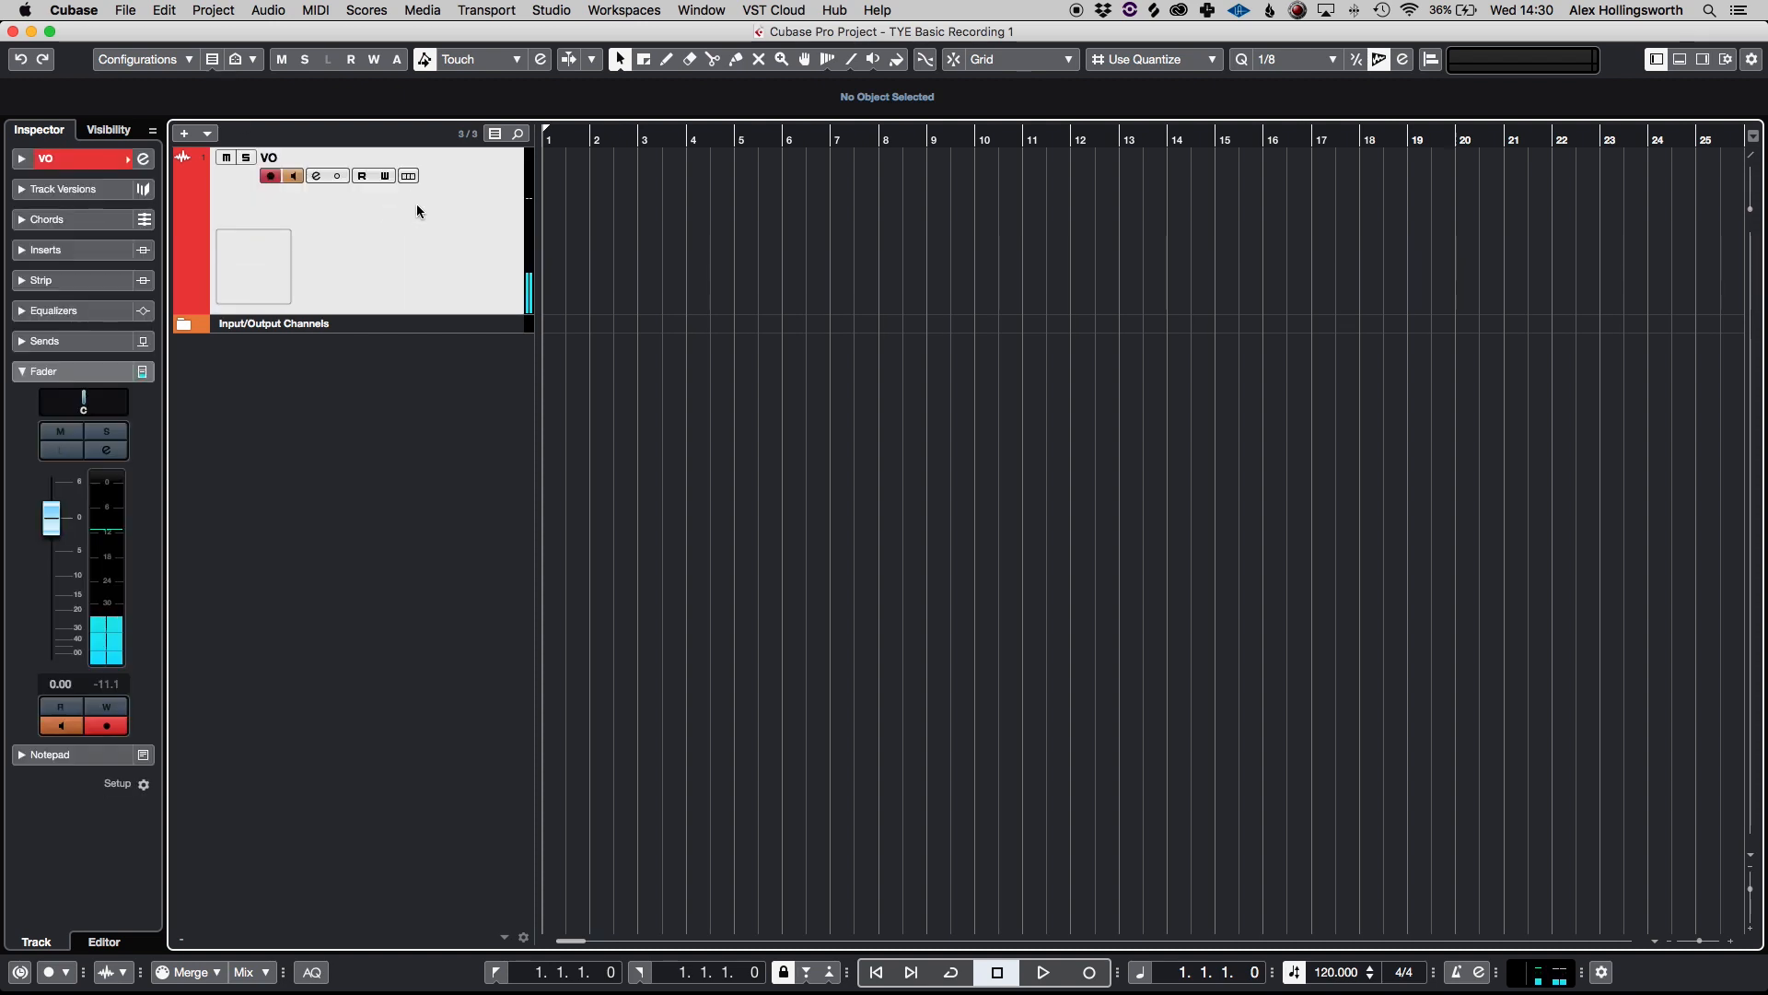
{"action": "mouse_move", "coordinate": [271, 175]}
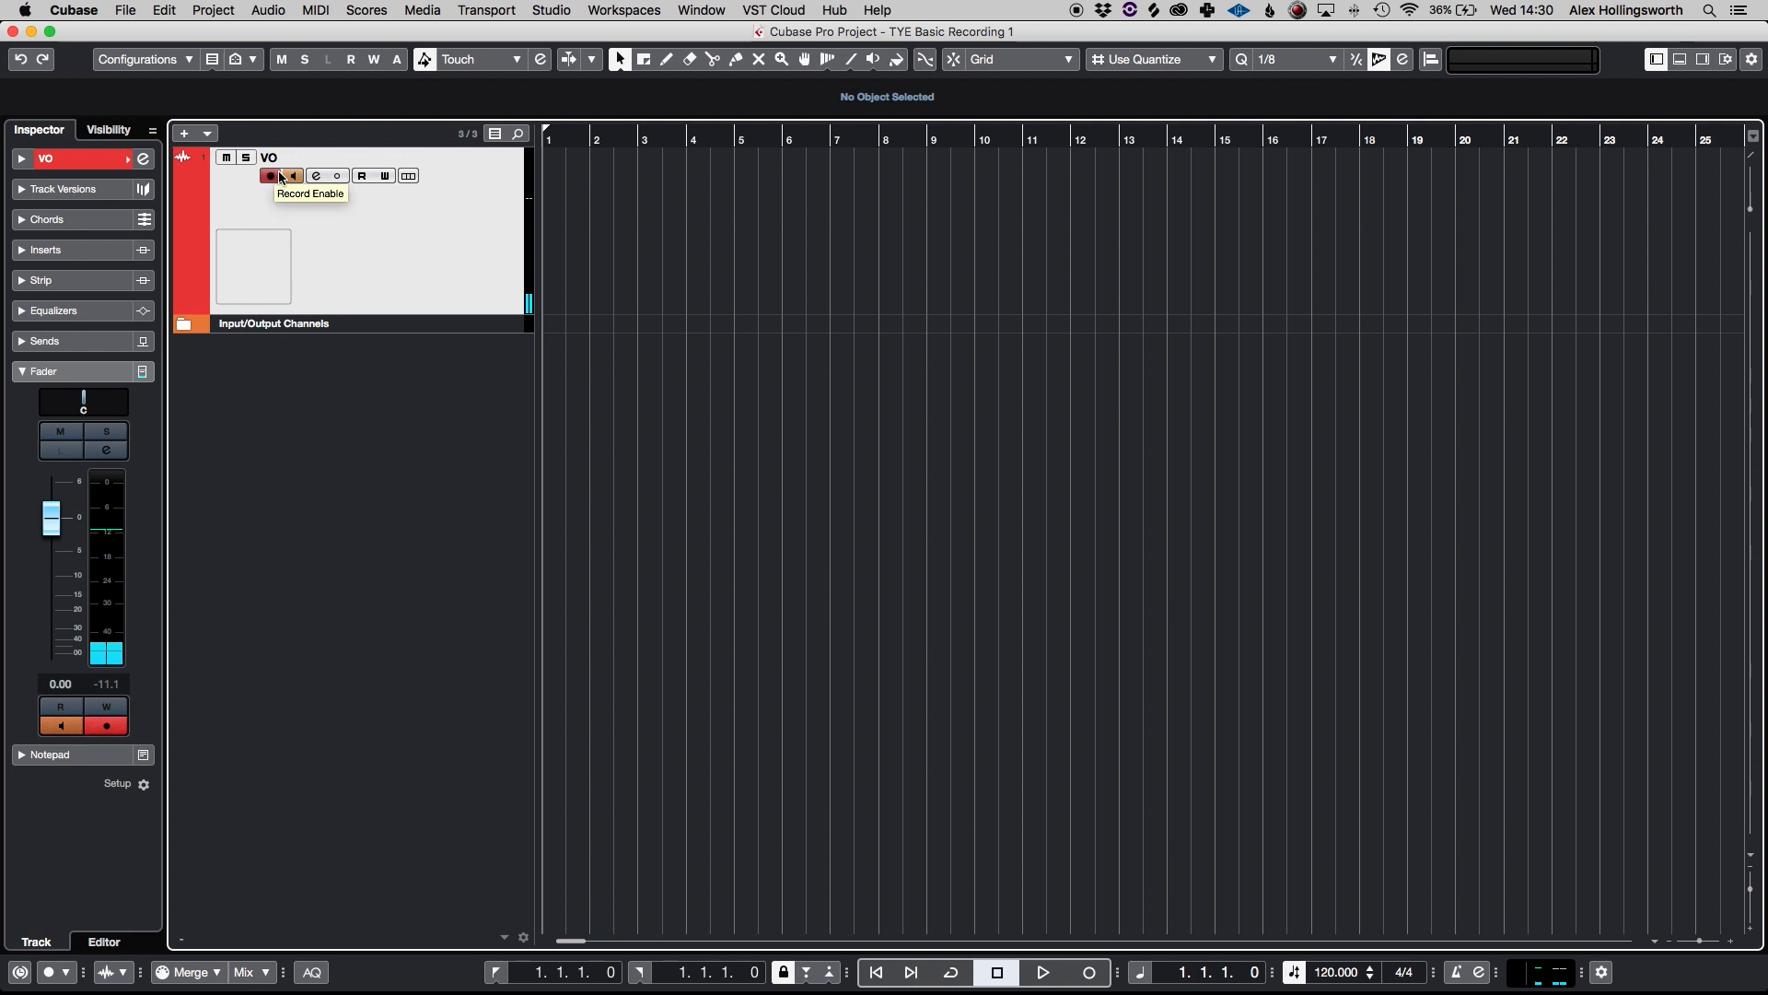
{"action": "left_click", "coordinate": [270, 175]}
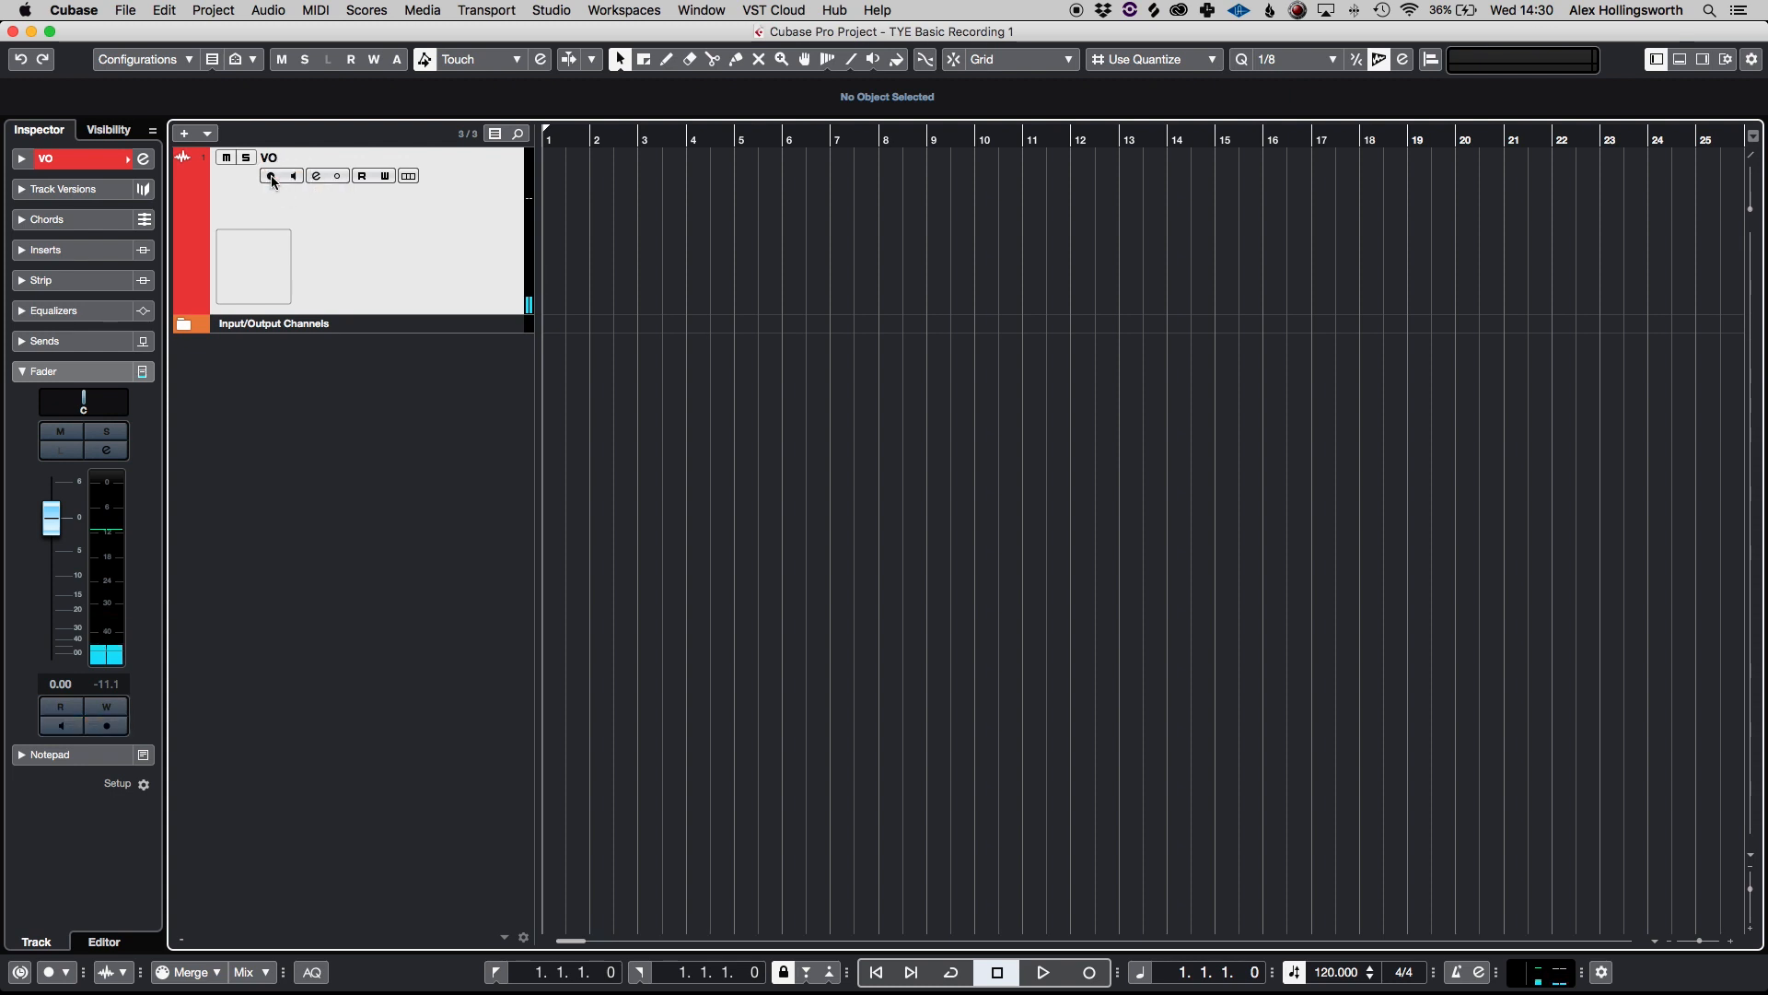
{"action": "left_click", "coordinate": [271, 177]}
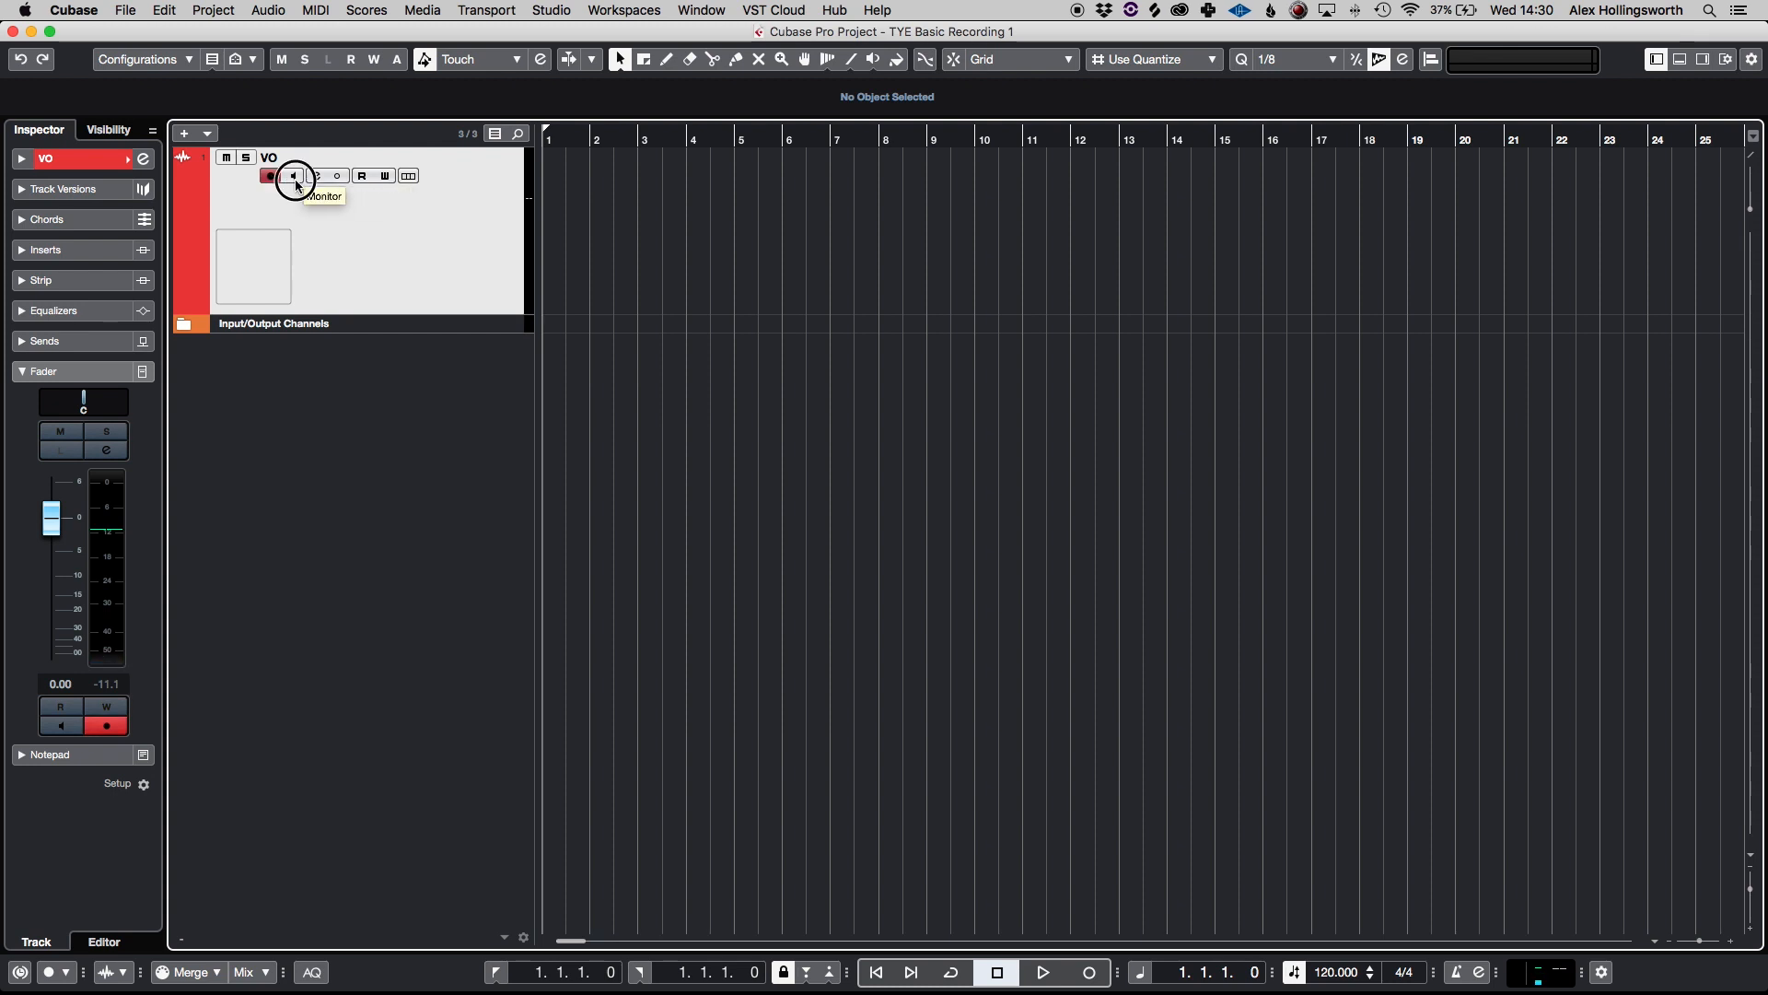
{"action": "left_click", "coordinate": [292, 176]}
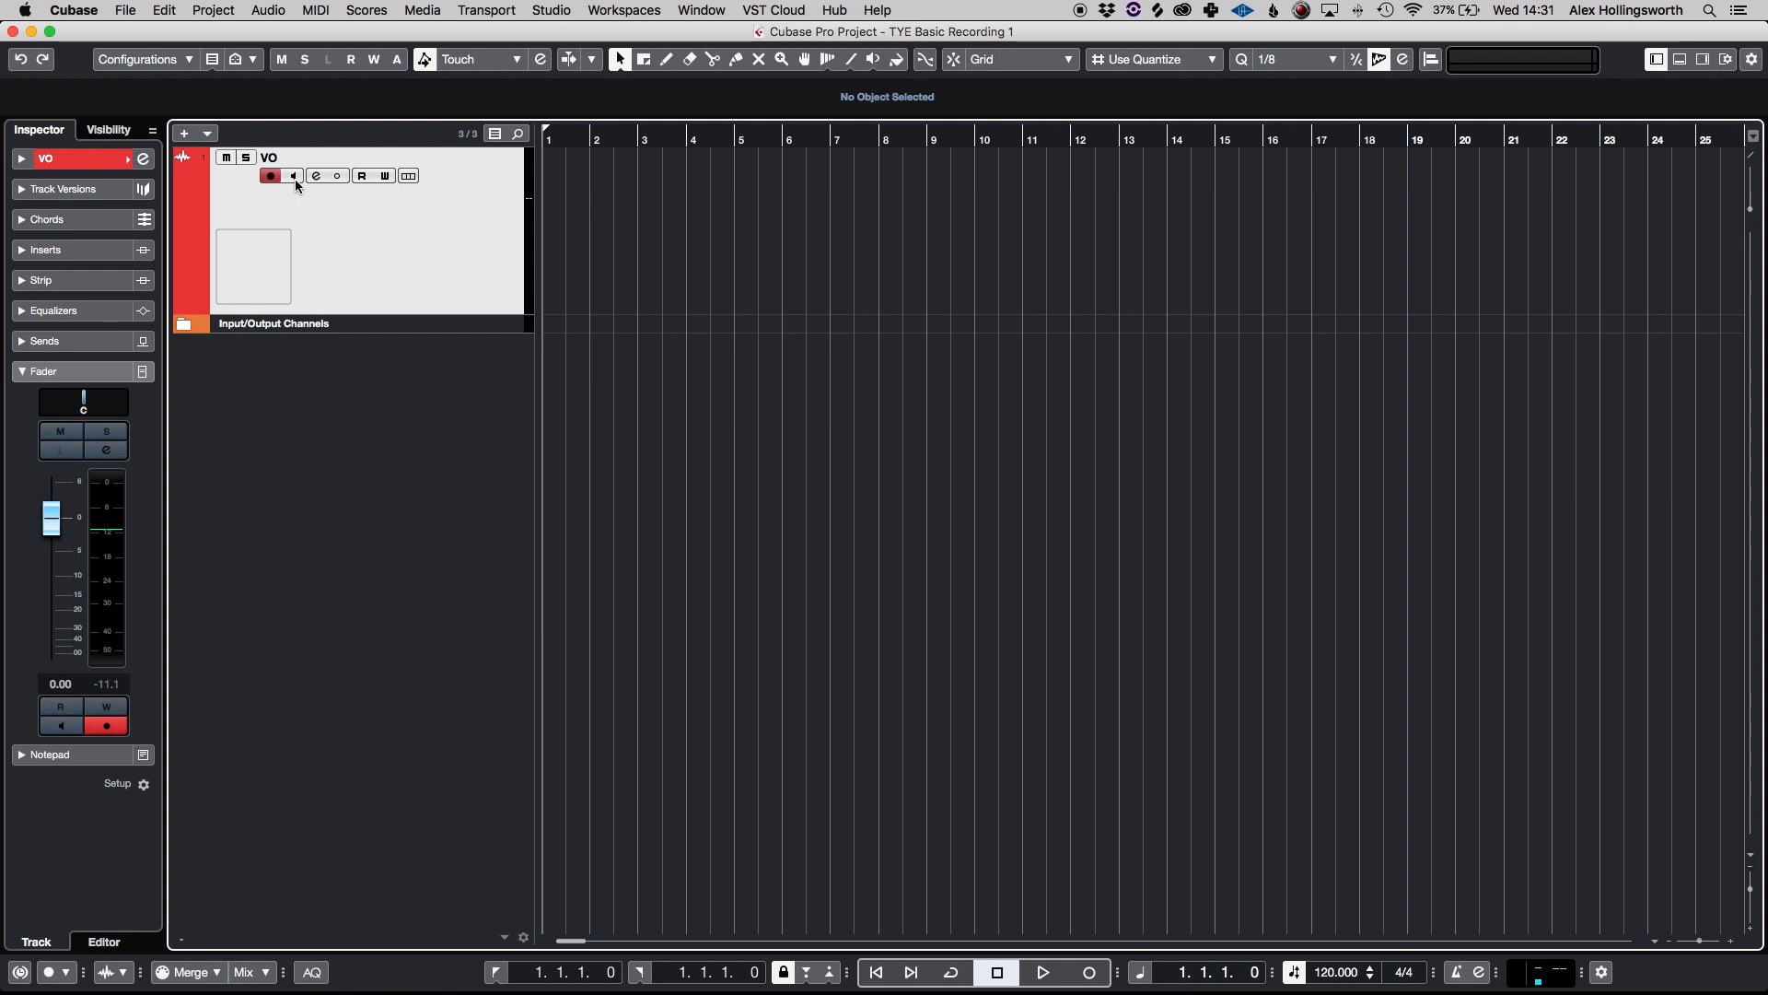
{"action": "left_click", "coordinate": [1086, 971]}
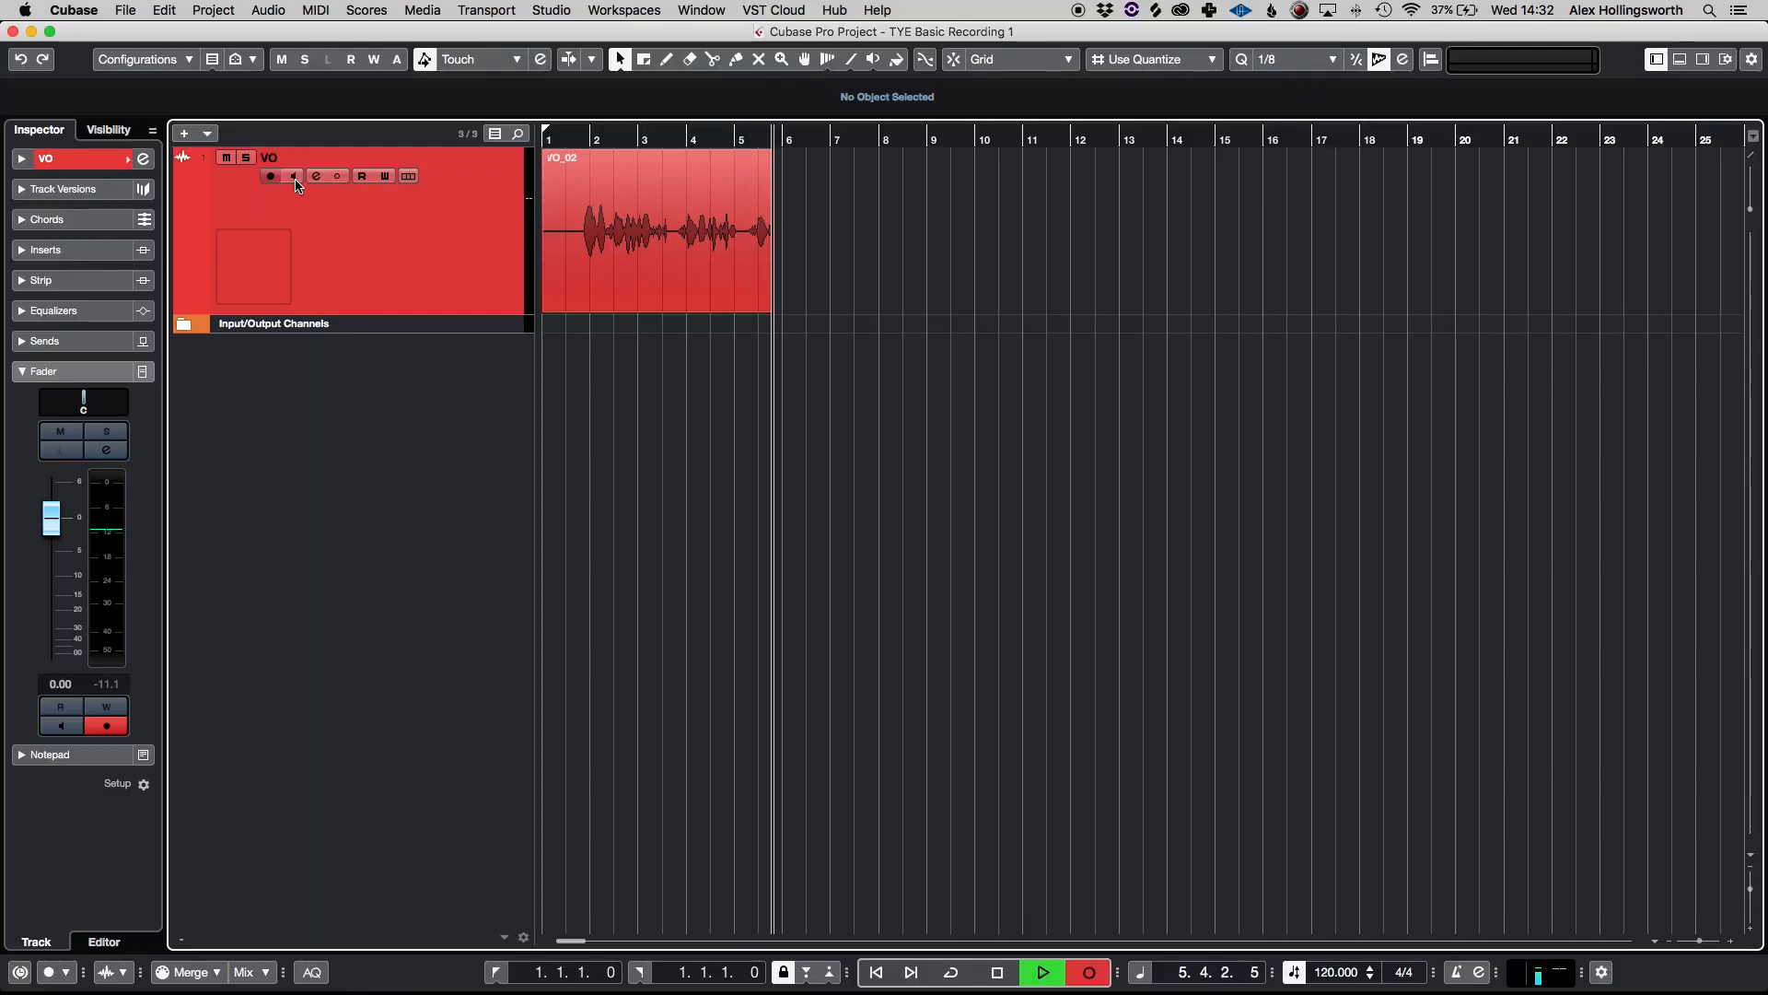
Step: Stop recording to finish the VO_02 take on the VO track
{"action": "left_click", "coordinate": [654, 231]}
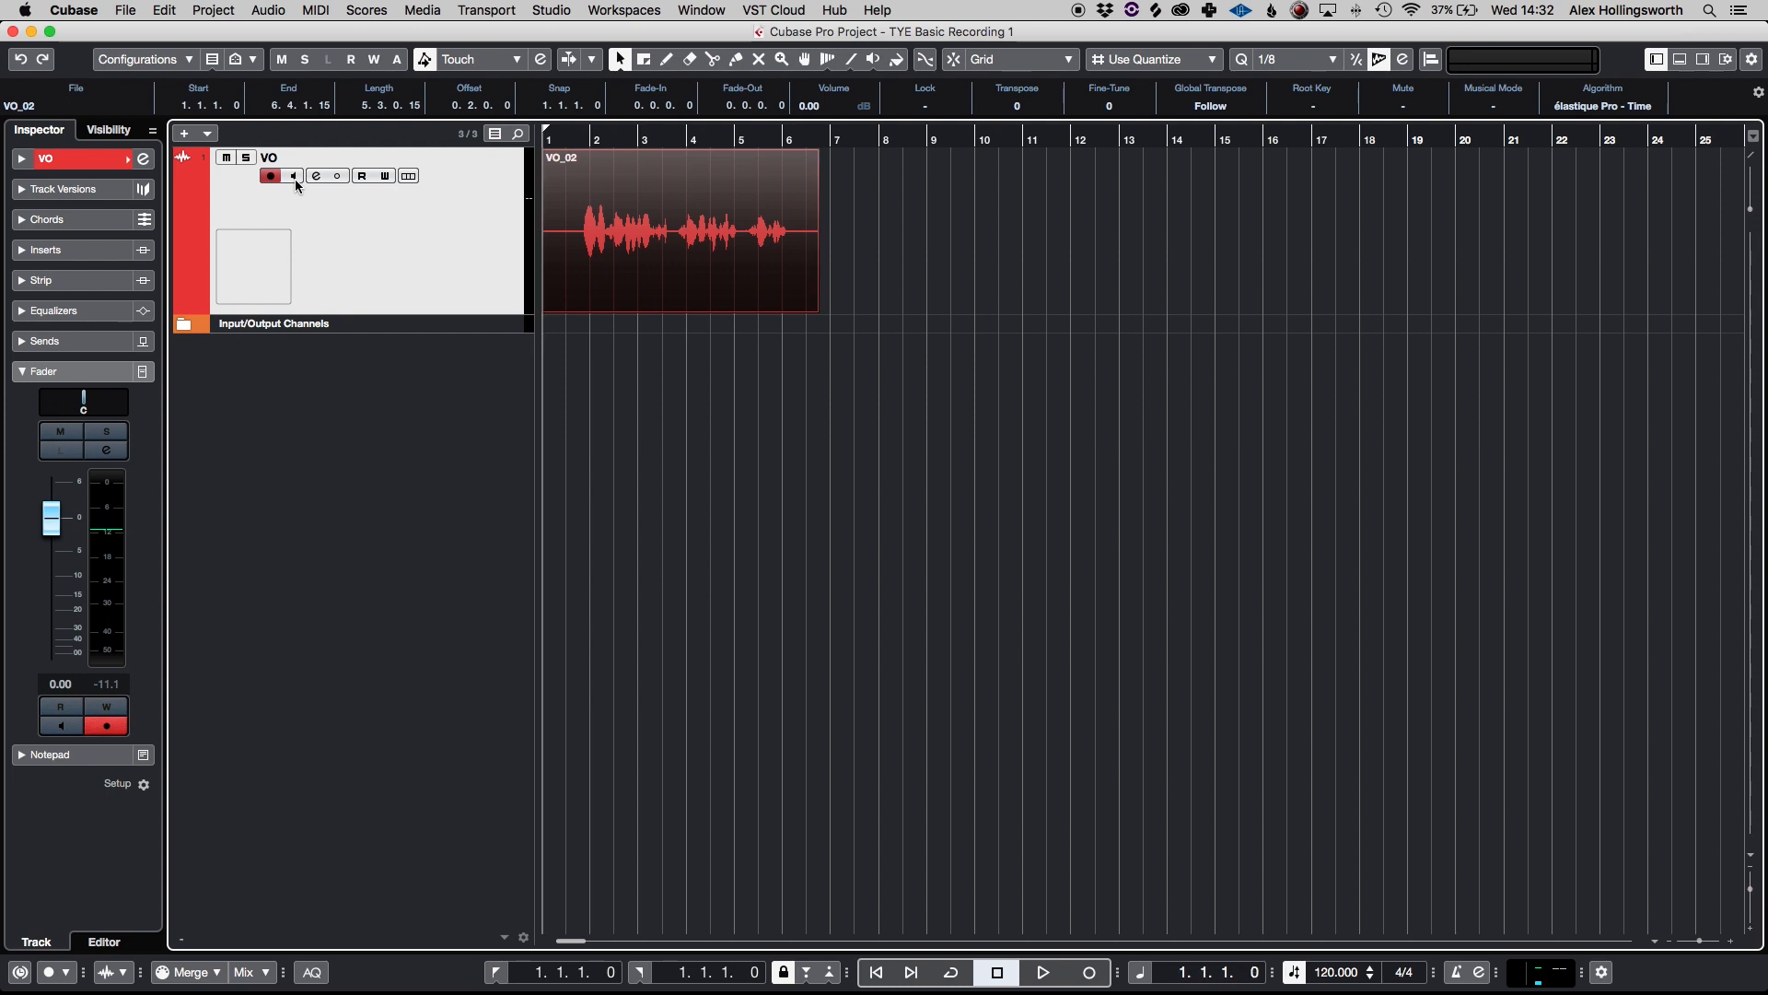
Step: Play the VO_02 take from the start, then stop near the clip's end
{"action": "left_click", "coordinate": [1041, 973]}
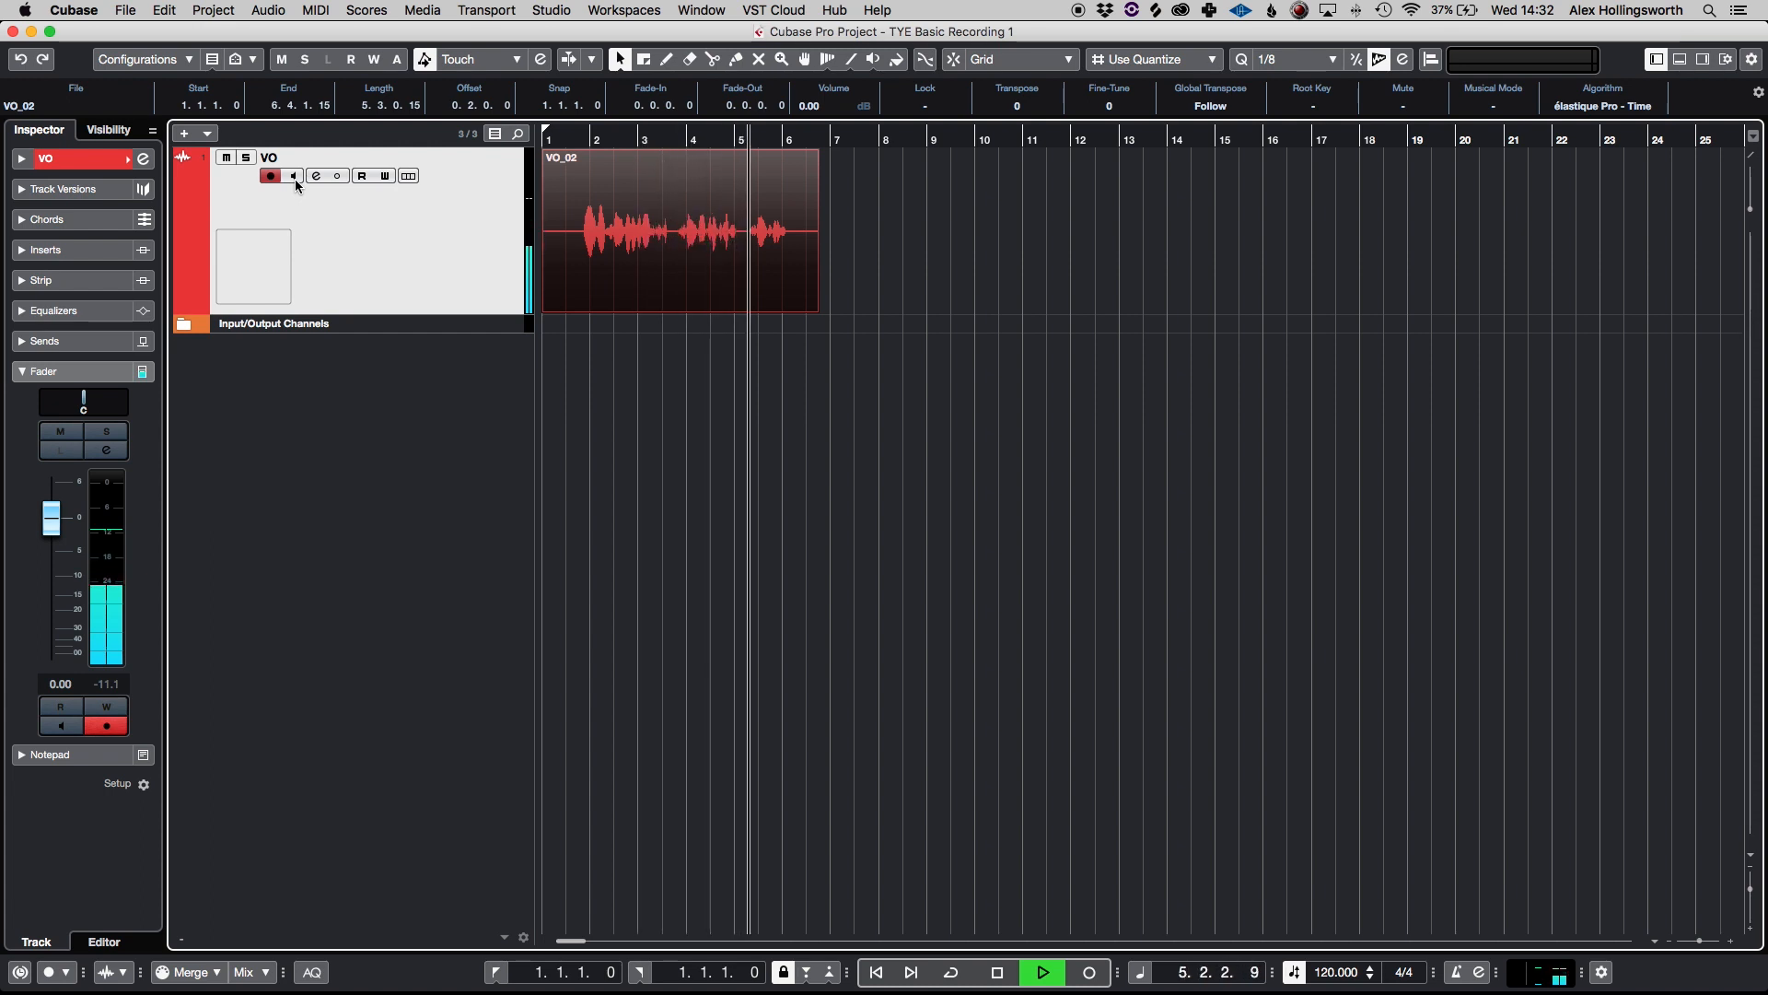
{"action": "left_click", "coordinate": [1039, 973]}
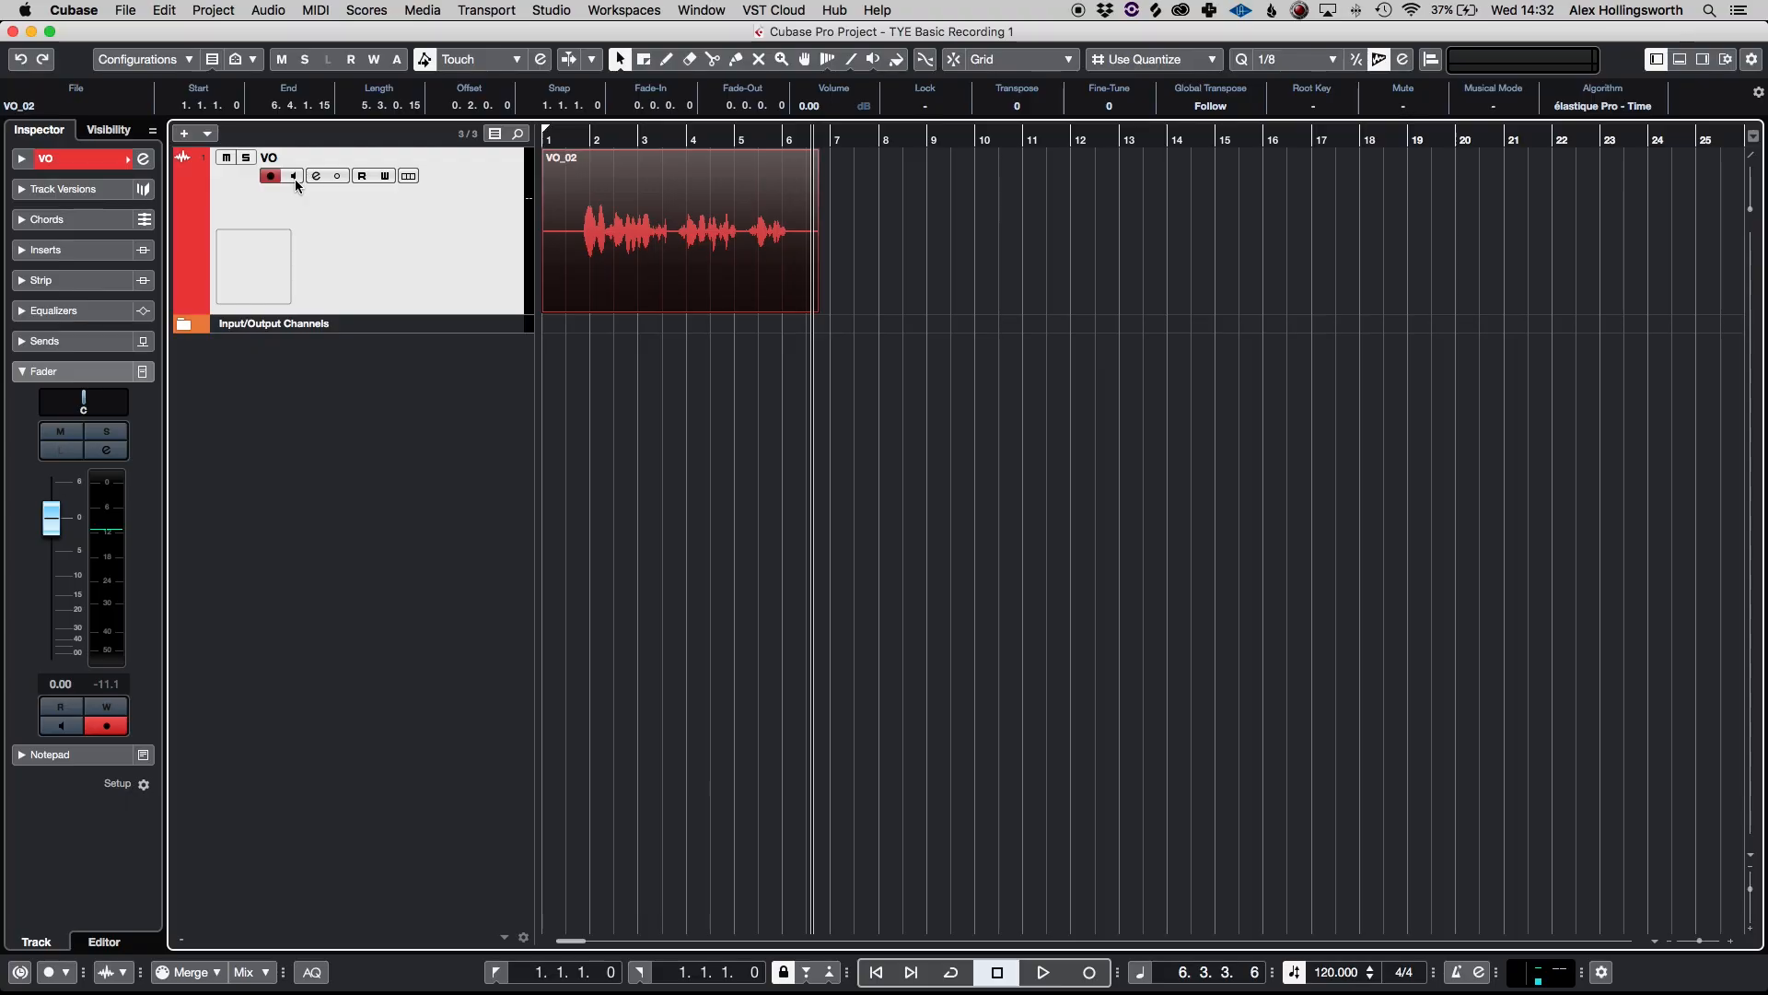